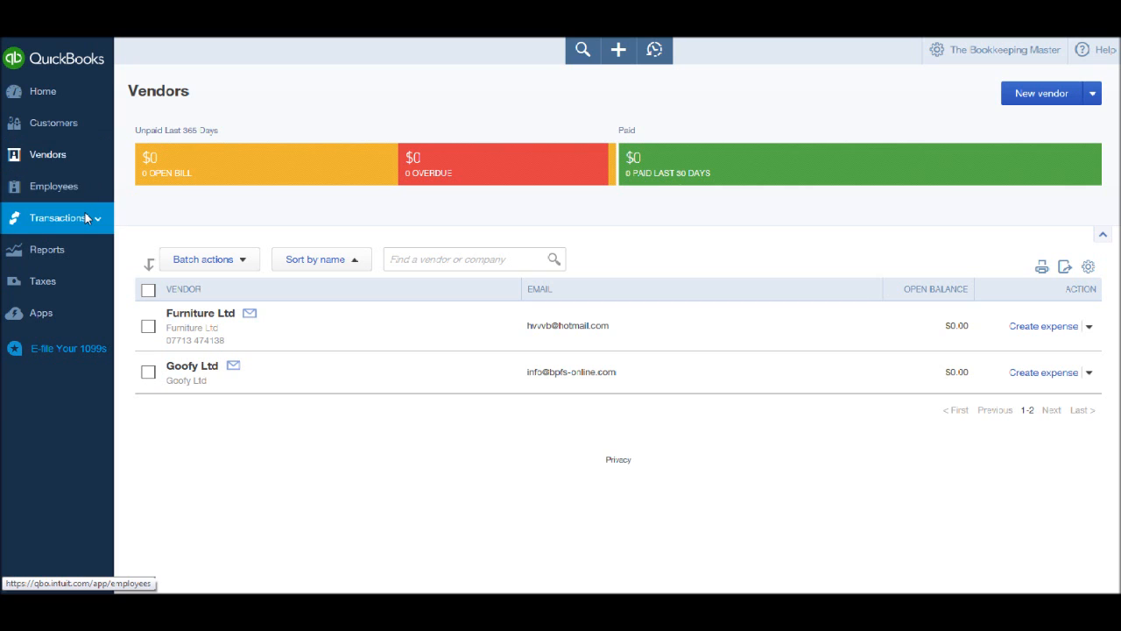
Expand Transactions in the left navigation and go to the Chart of Accounts.
{"action": "left_click", "coordinate": [58, 217]}
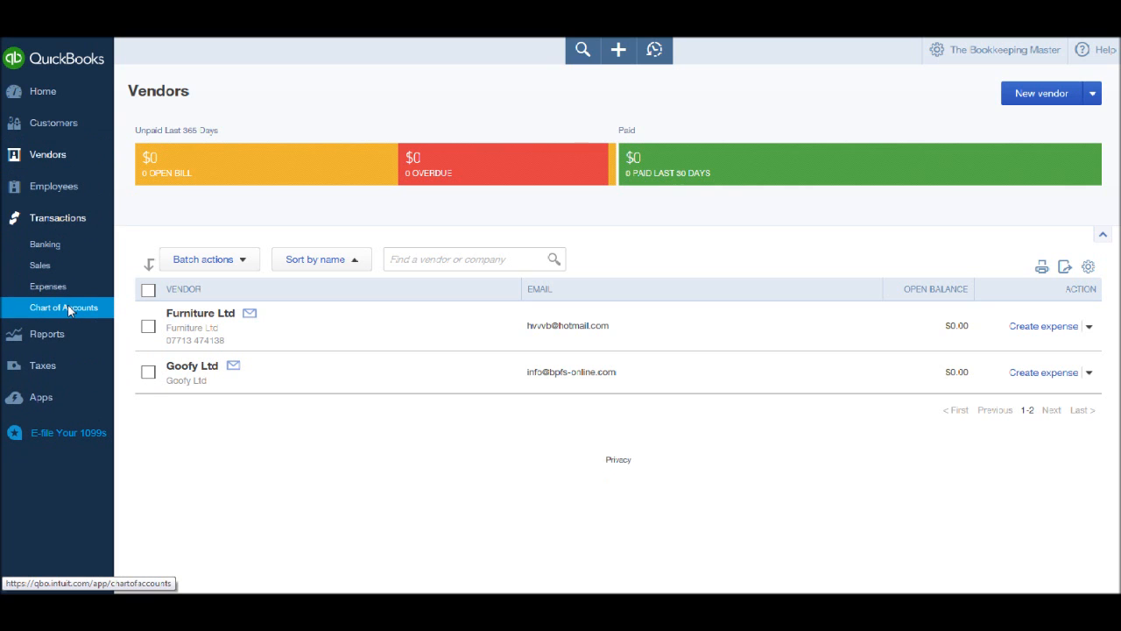
{"action": "left_click", "coordinate": [63, 307]}
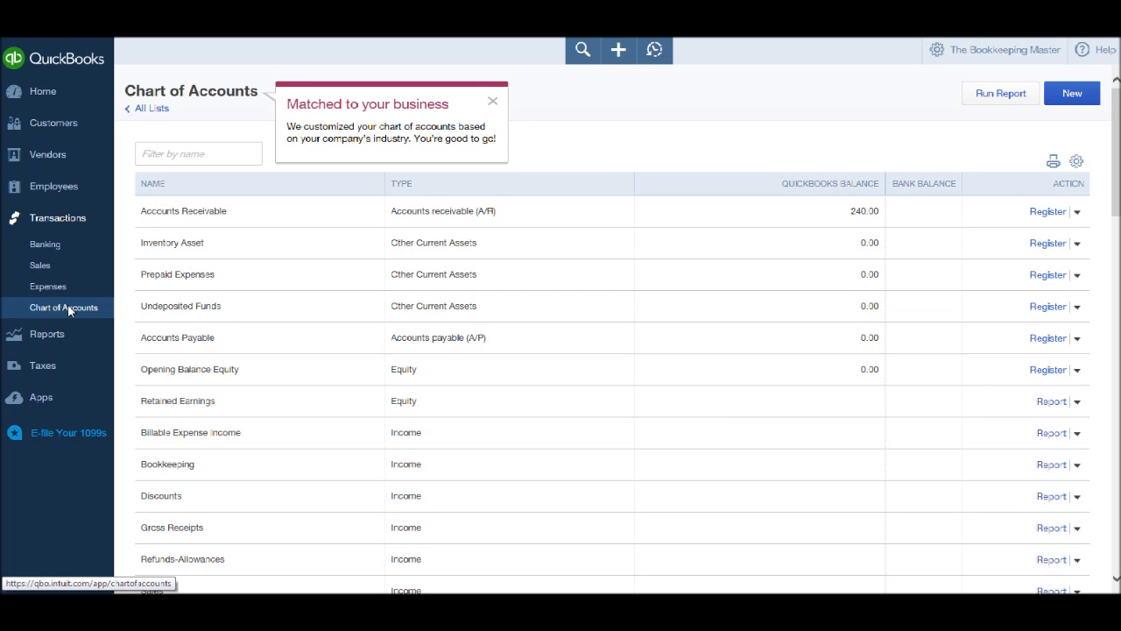
{"action": "mouse_move", "coordinate": [357, 293]}
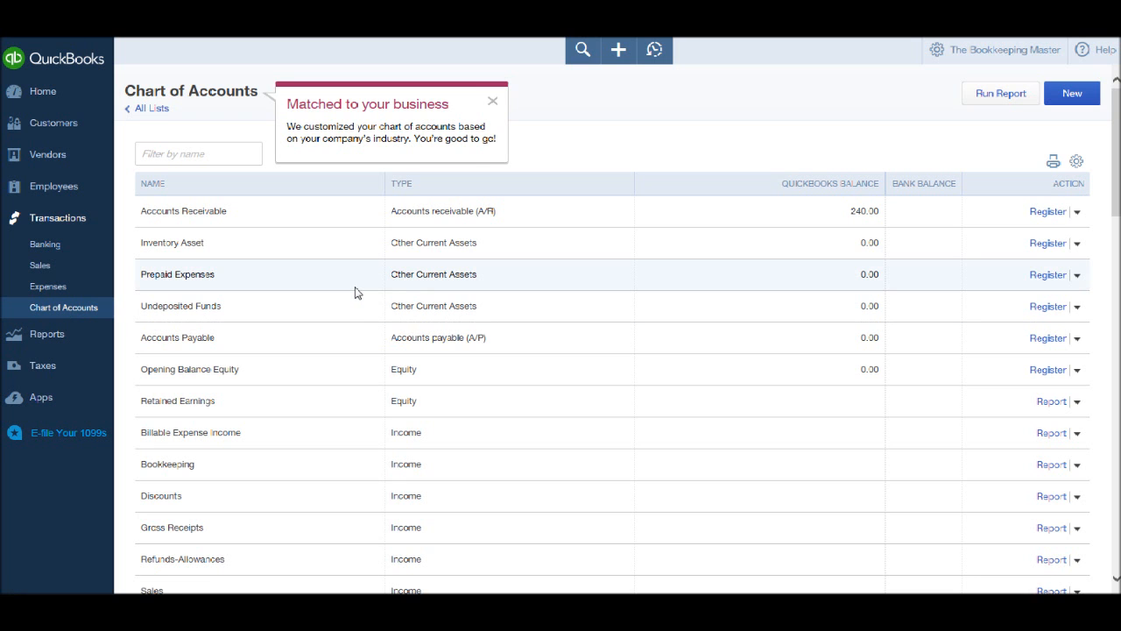
{"action": "scroll", "scroll_direction": "down", "scroll_amount": 3}
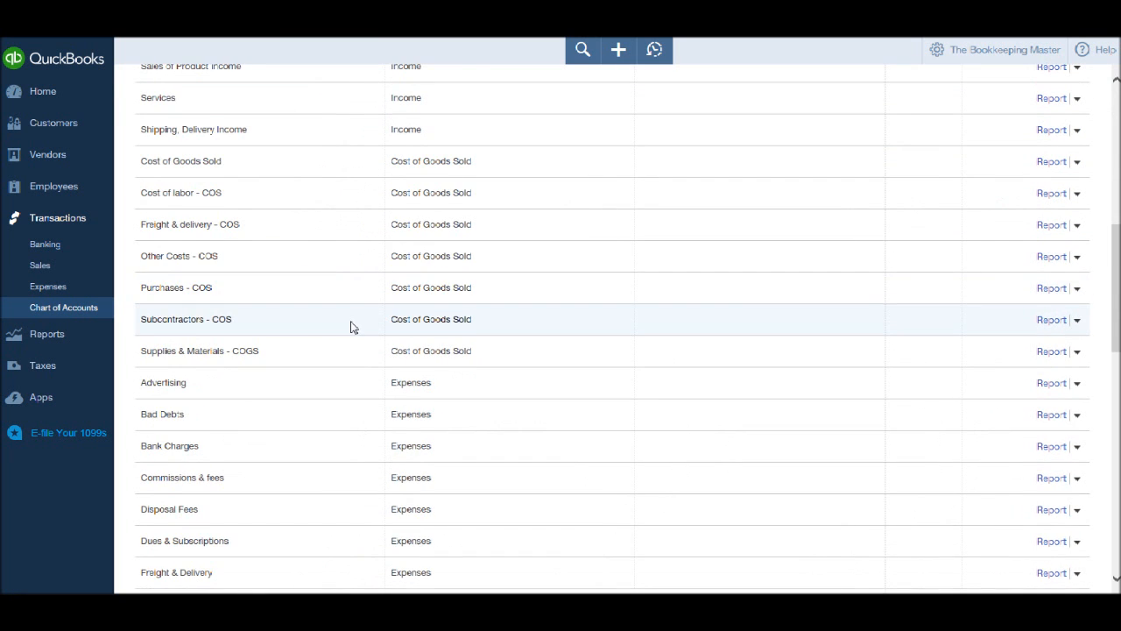
{"action": "scroll", "scroll_direction": "down", "scroll_amount": 3}
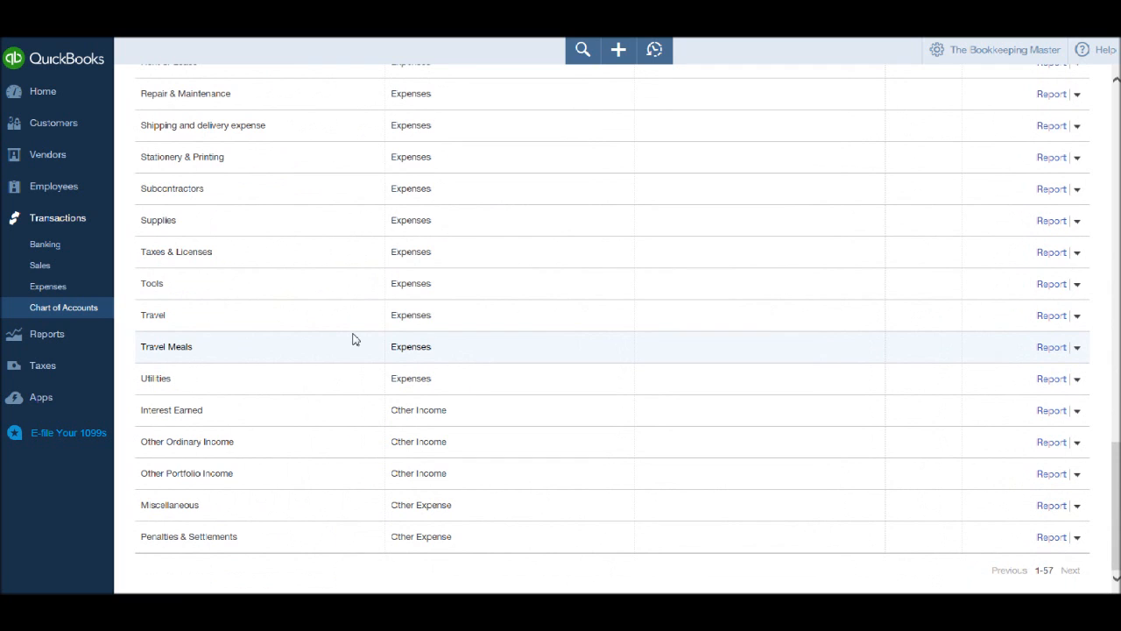
{"action": "mouse_move", "coordinate": [208, 505]}
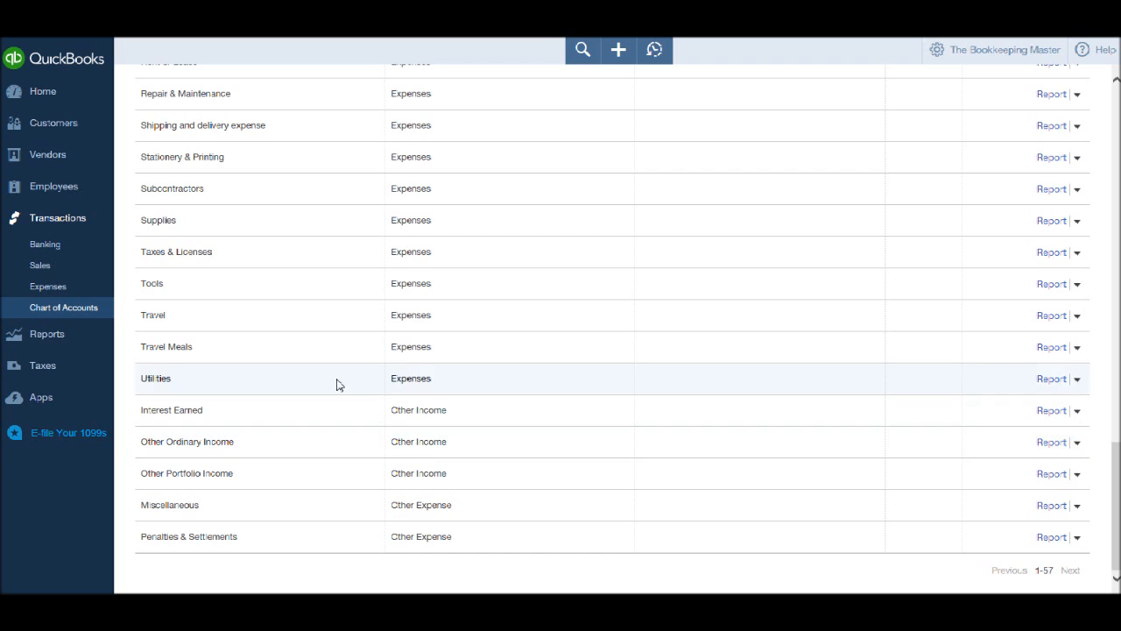
{"action": "scroll", "scroll_direction": "up", "scroll_amount": 3}
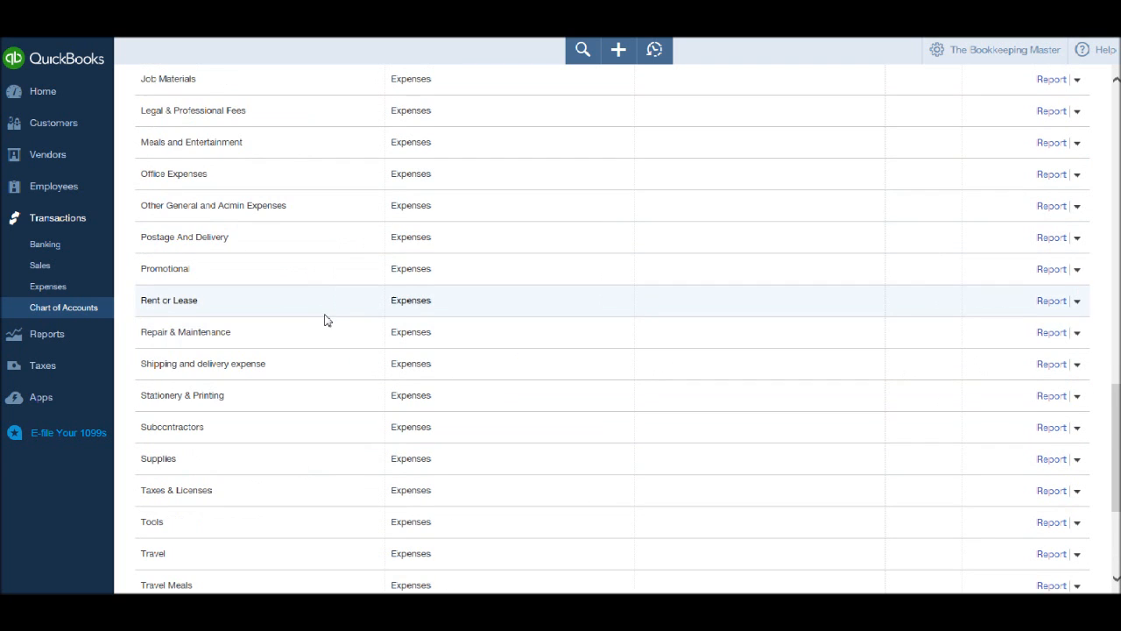
{"action": "scroll", "scroll_direction": "up", "scroll_amount": 3}
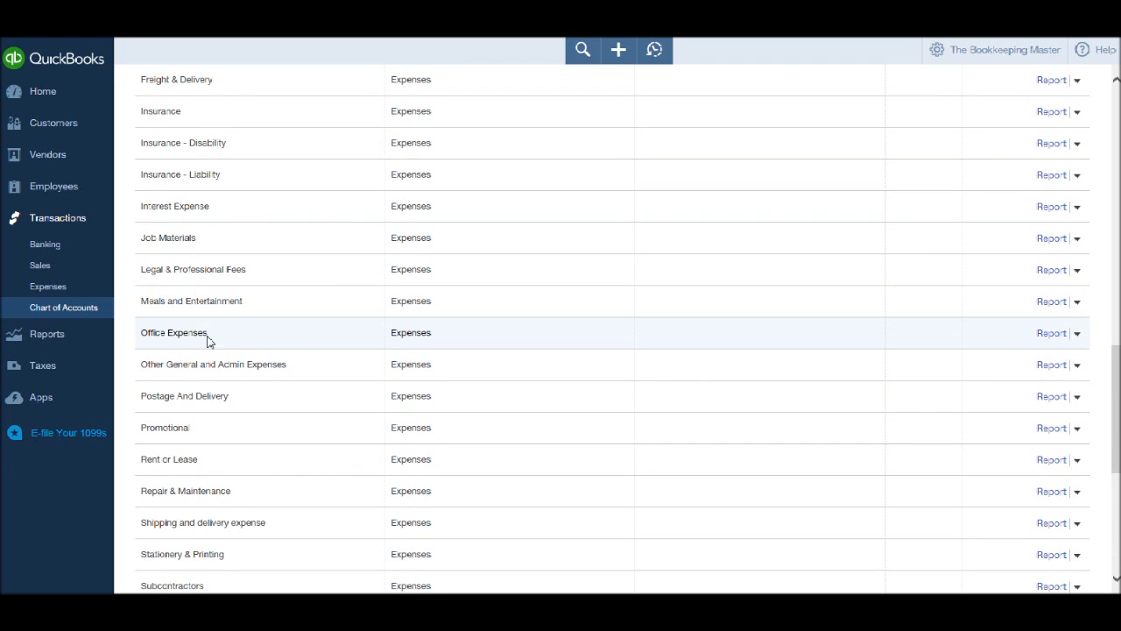
{"action": "mouse_move", "coordinate": [214, 206]}
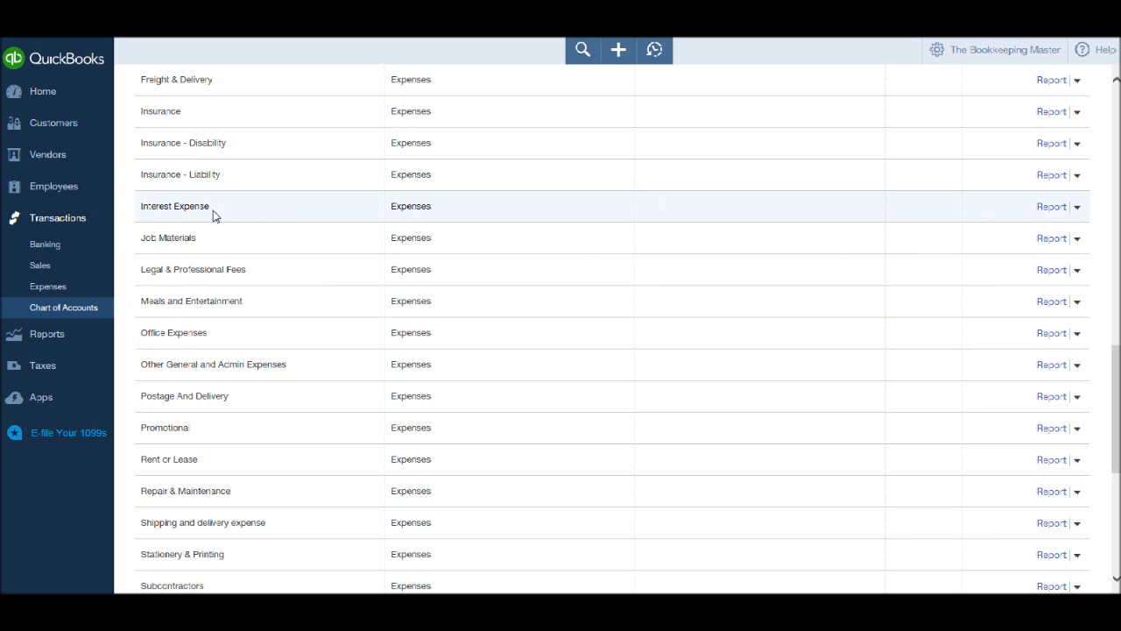
{"action": "scroll", "scroll_direction": "up", "scroll_amount": 3}
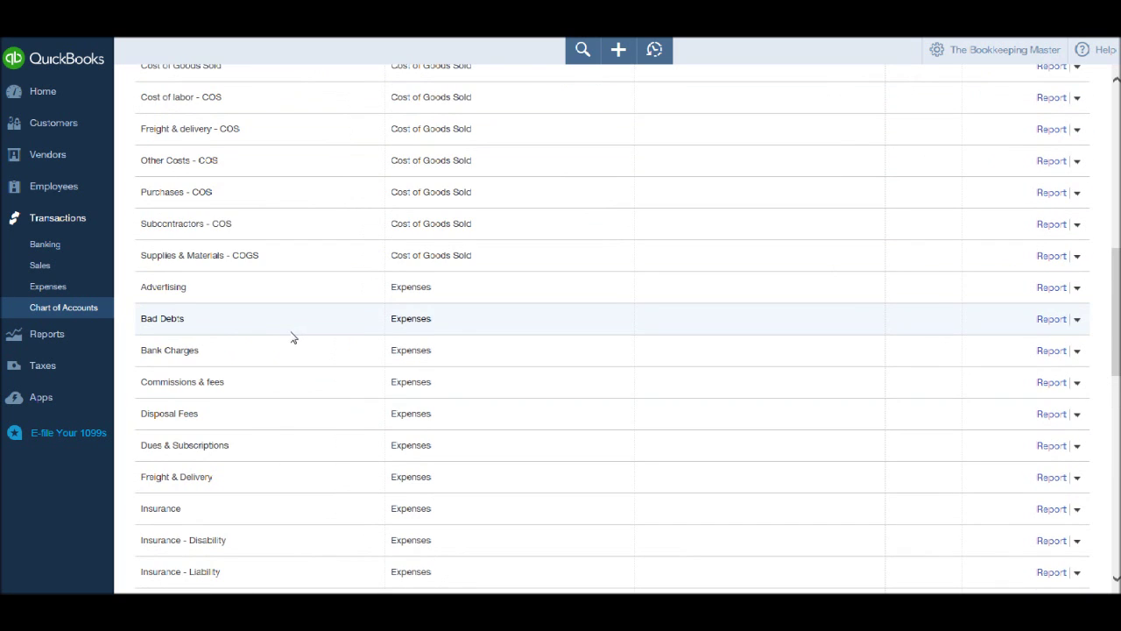
{"action": "scroll", "scroll_direction": "up", "scroll_amount": 3}
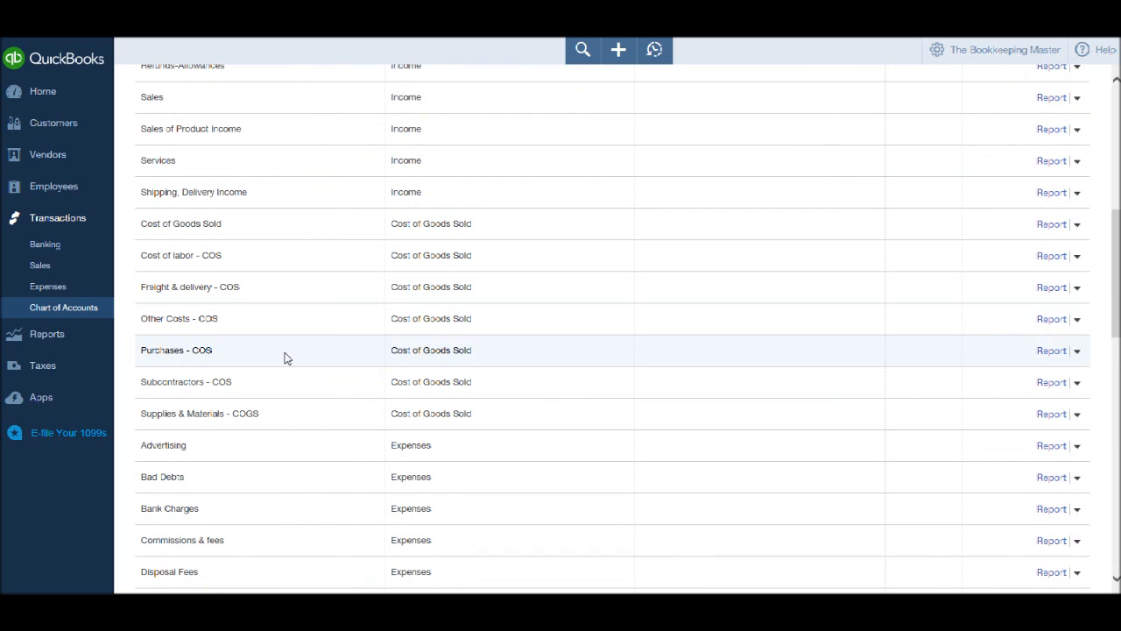
{"action": "mouse_move", "coordinate": [248, 305]}
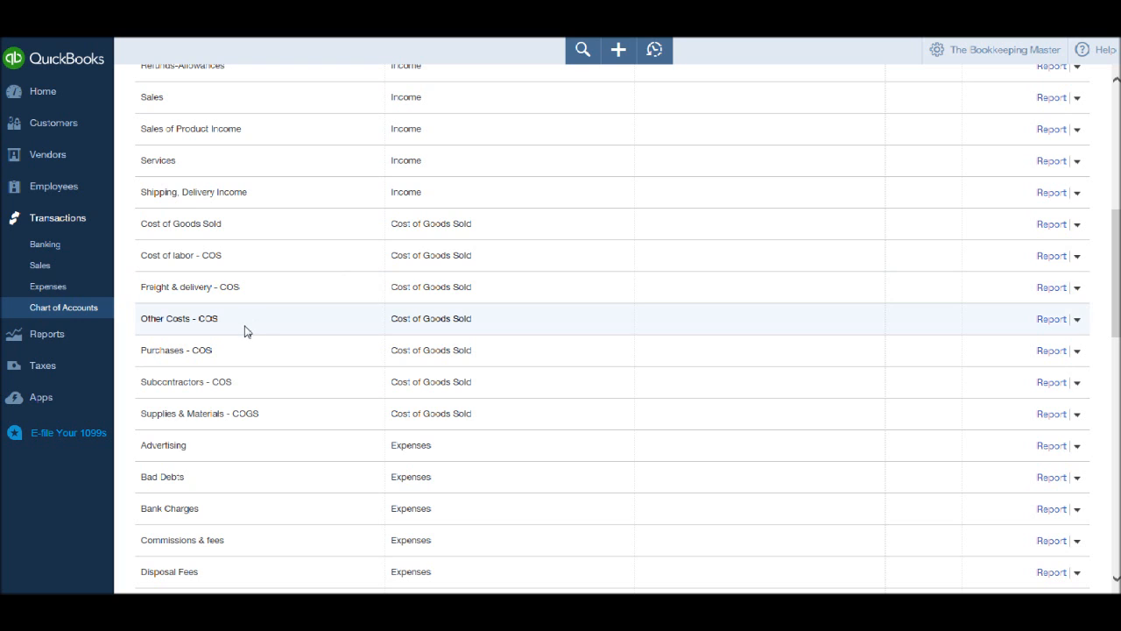
{"action": "mouse_move", "coordinate": [190, 382]}
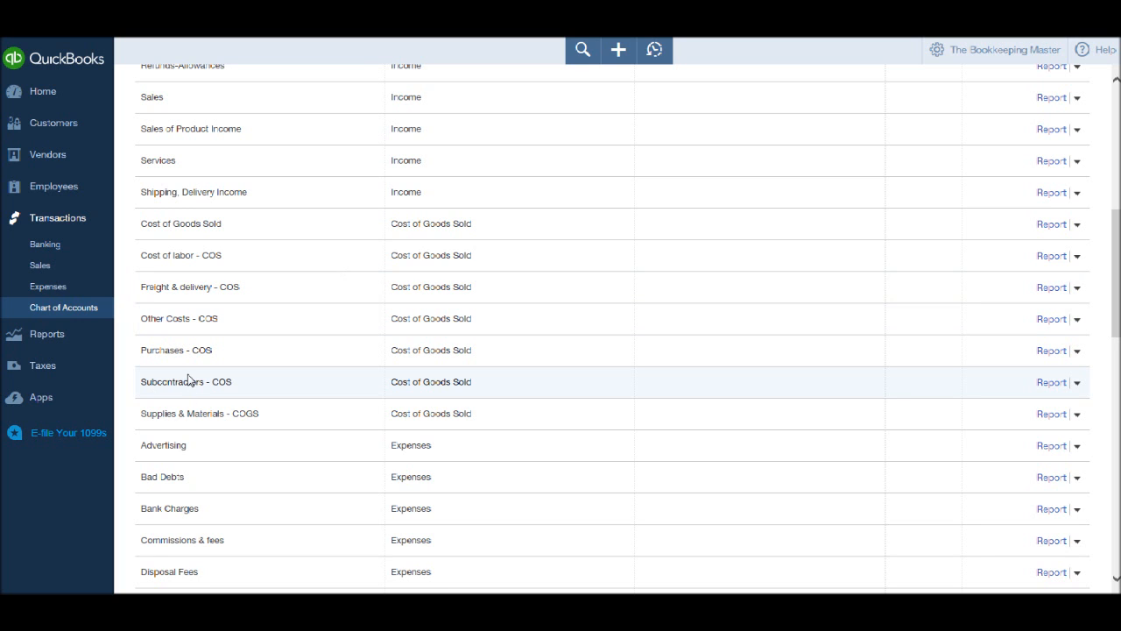
{"action": "mouse_move", "coordinate": [196, 431]}
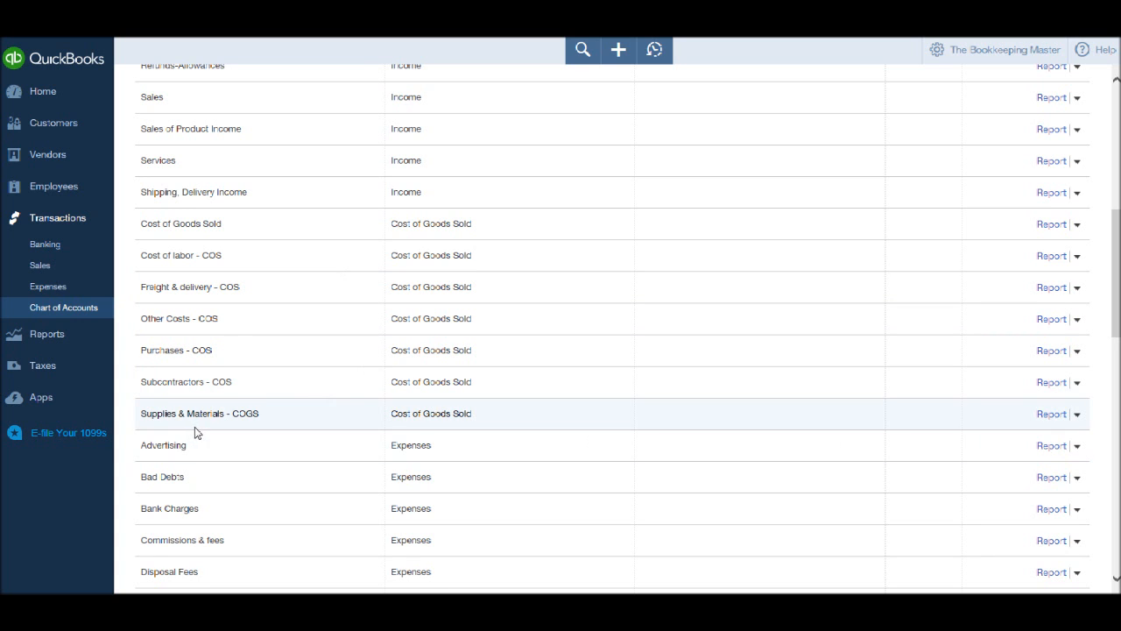
{"action": "scroll", "scroll_direction": "up", "scroll_amount": 3}
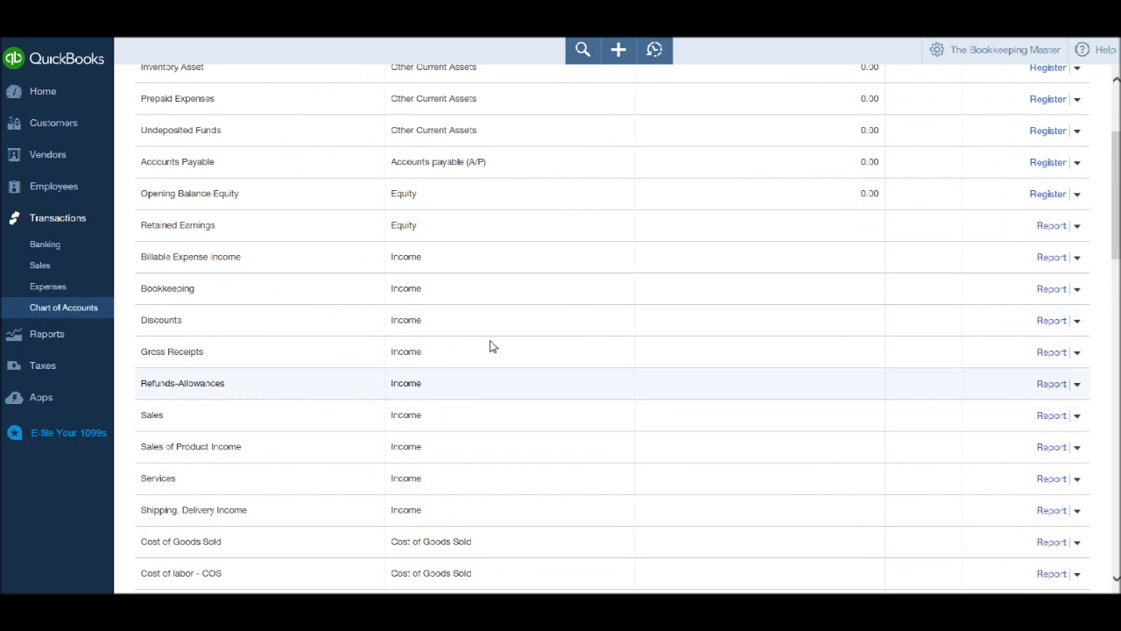
{"action": "mouse_move", "coordinate": [324, 438]}
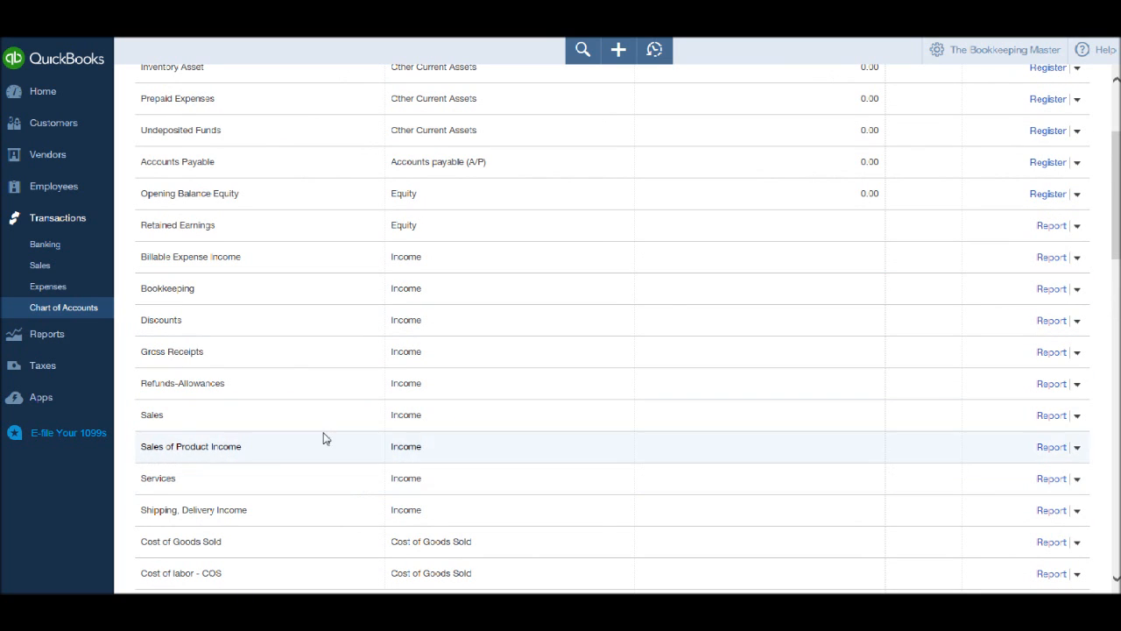
{"action": "mouse_move", "coordinate": [254, 413]}
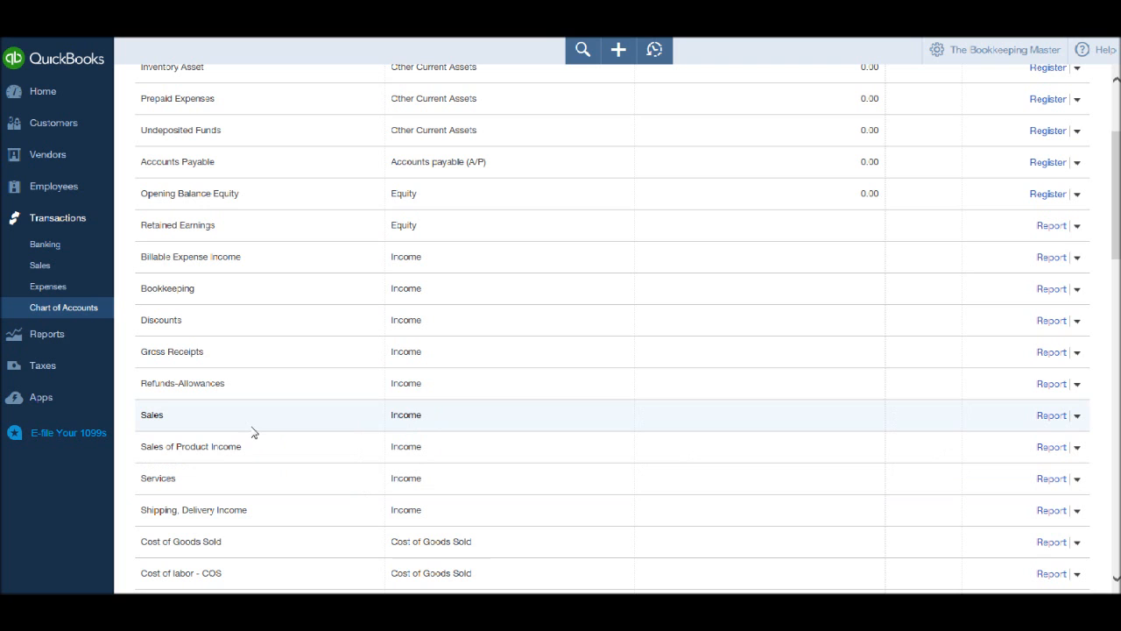
{"action": "mouse_move", "coordinate": [266, 510]}
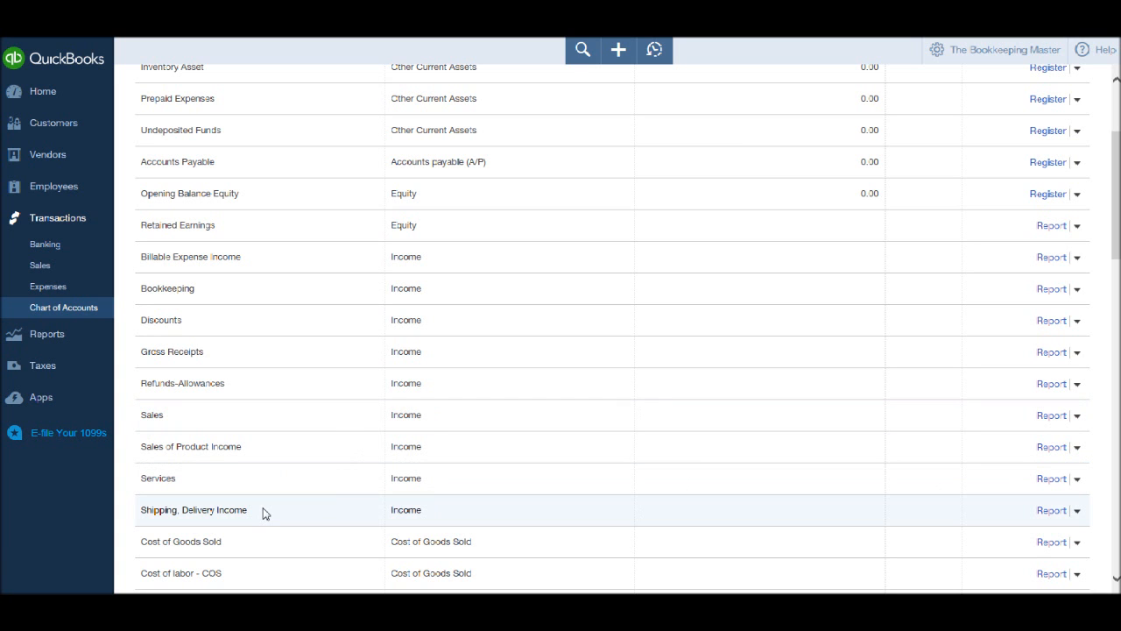
{"action": "scroll", "scroll_direction": "up", "scroll_amount": 3}
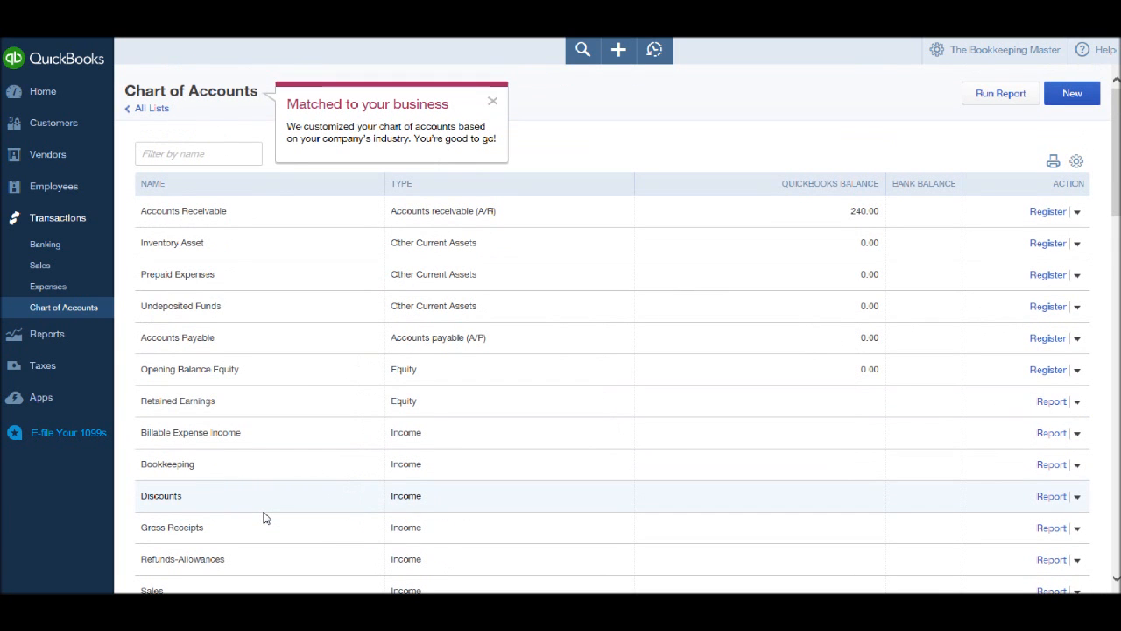
{"action": "mouse_move", "coordinate": [340, 366]}
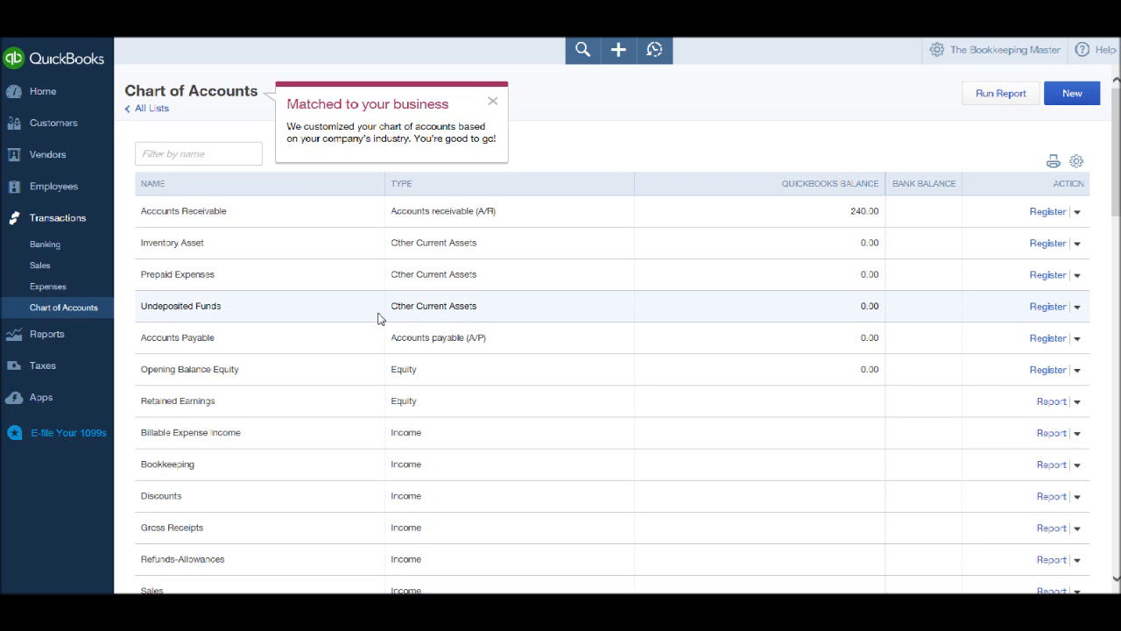
{"action": "mouse_move", "coordinate": [499, 172]}
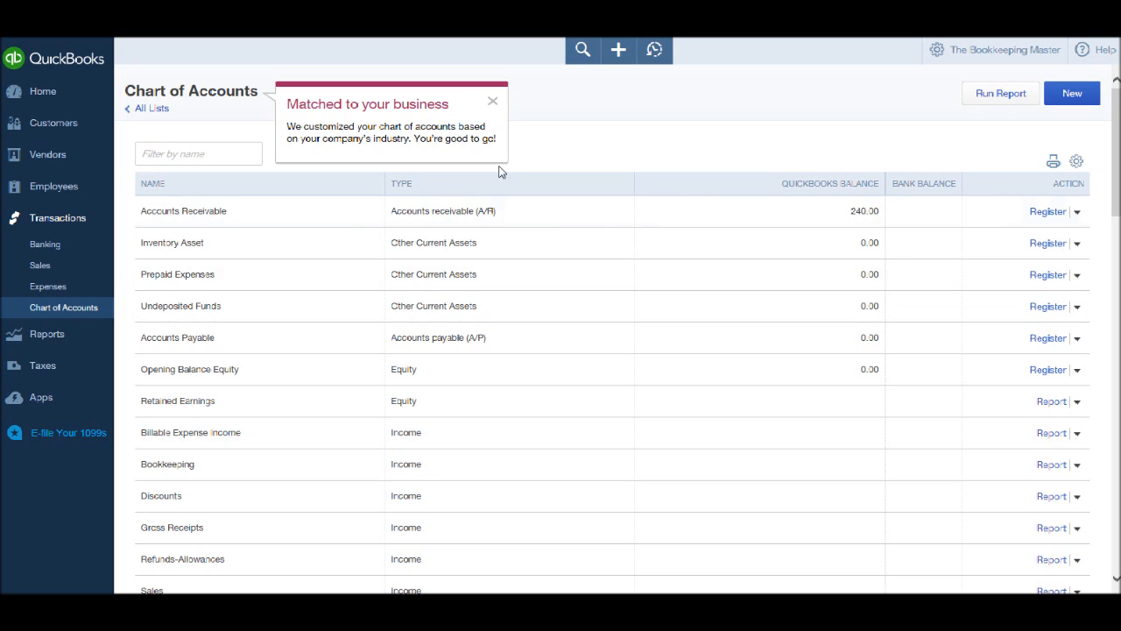
Start a new account with Bank as category type and Checking as detail type.
{"action": "left_click", "coordinate": [492, 100]}
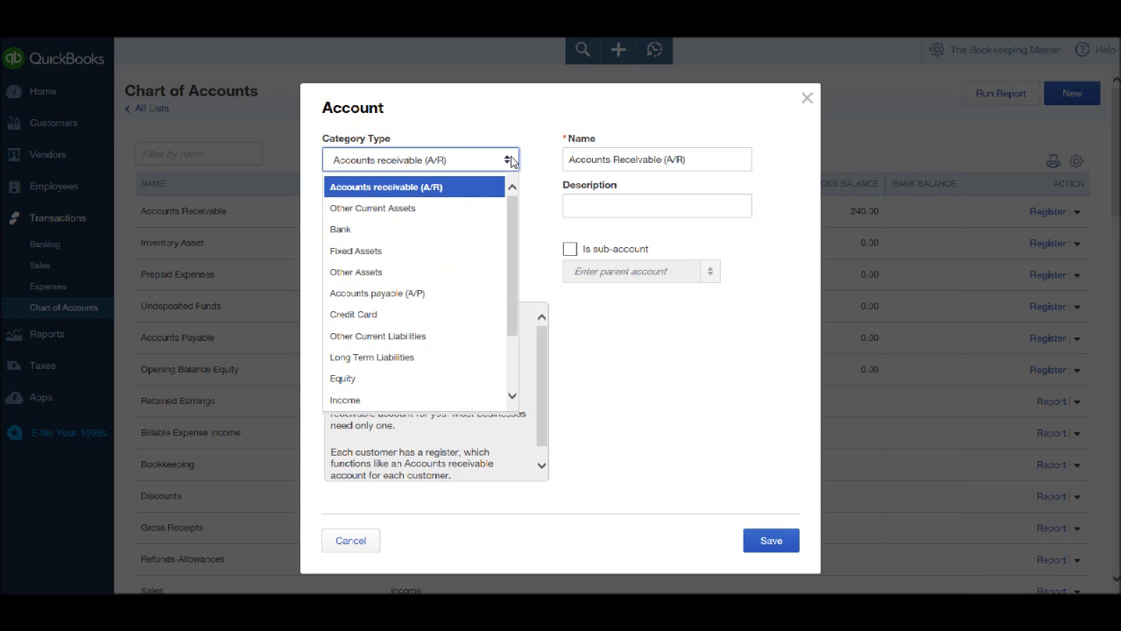
{"action": "mouse_move", "coordinate": [371, 227]}
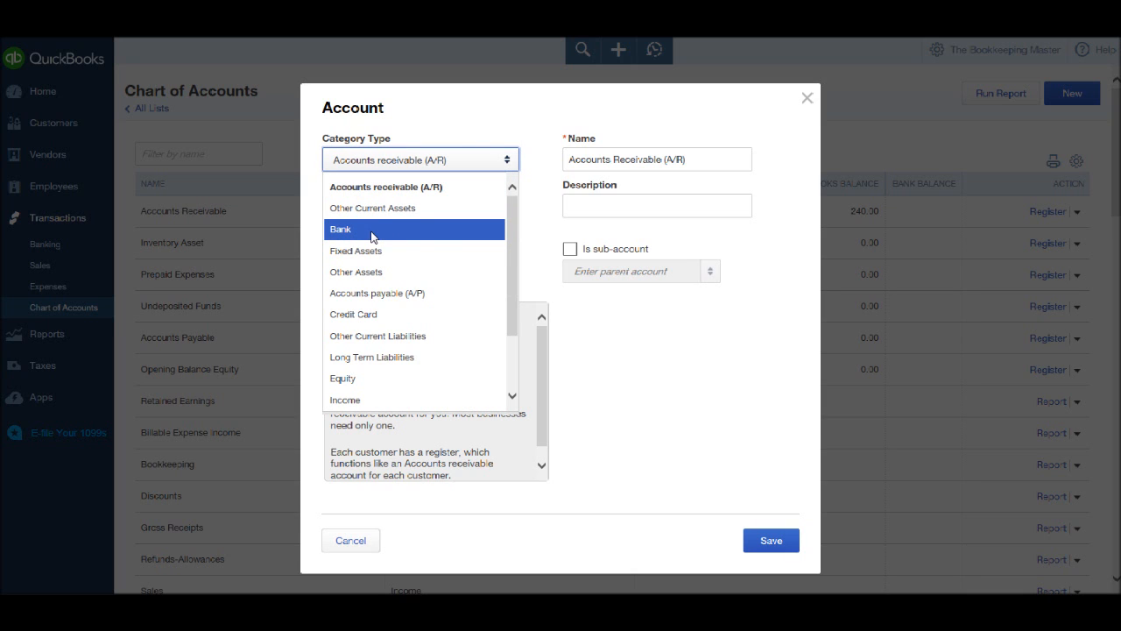
{"action": "left_click", "coordinate": [340, 228]}
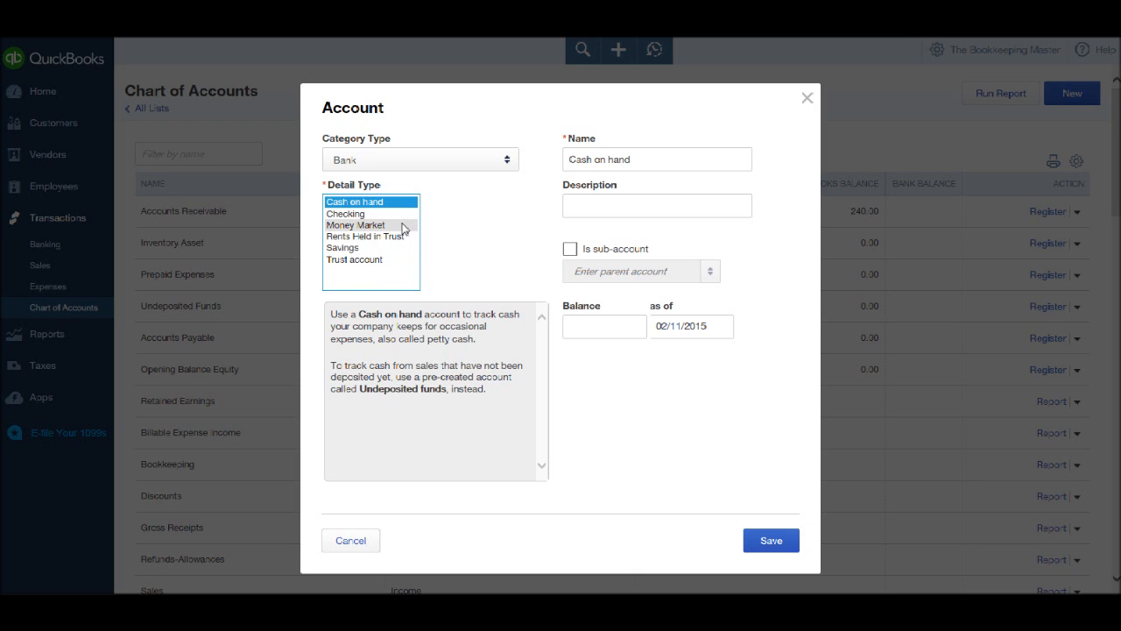
{"action": "mouse_move", "coordinate": [371, 235]}
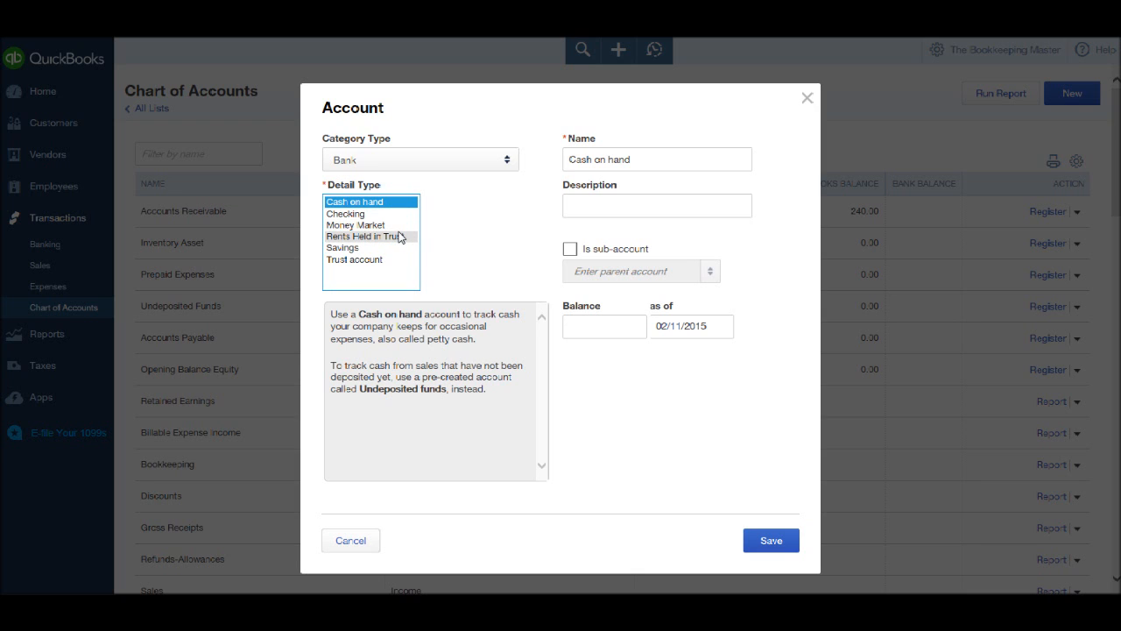
{"action": "mouse_move", "coordinate": [396, 260]}
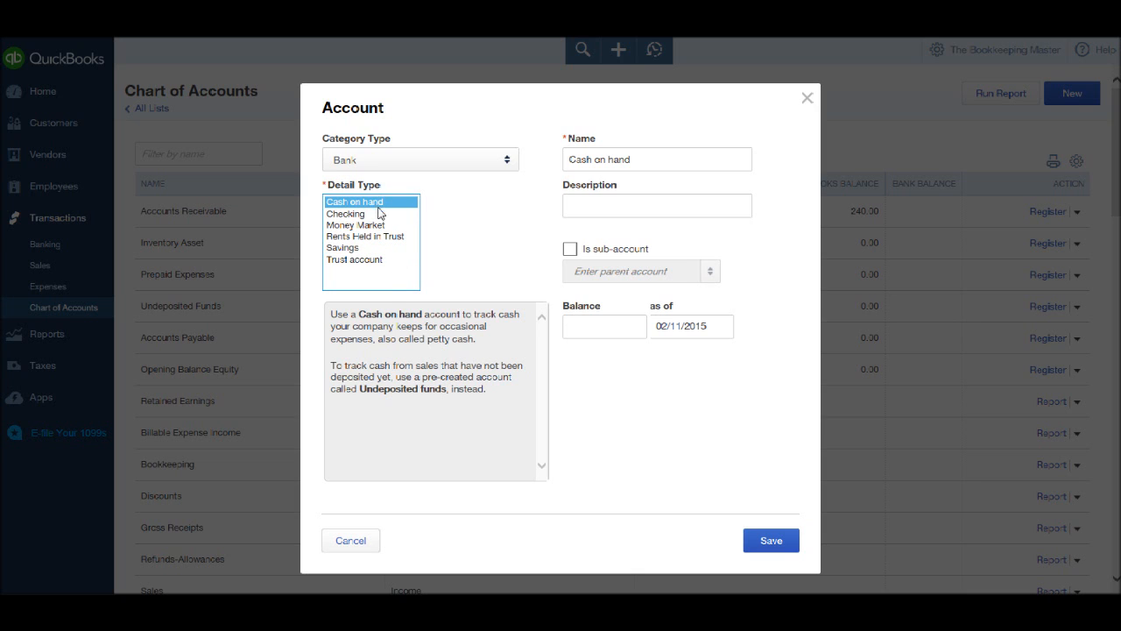
{"action": "left_click", "coordinate": [347, 213]}
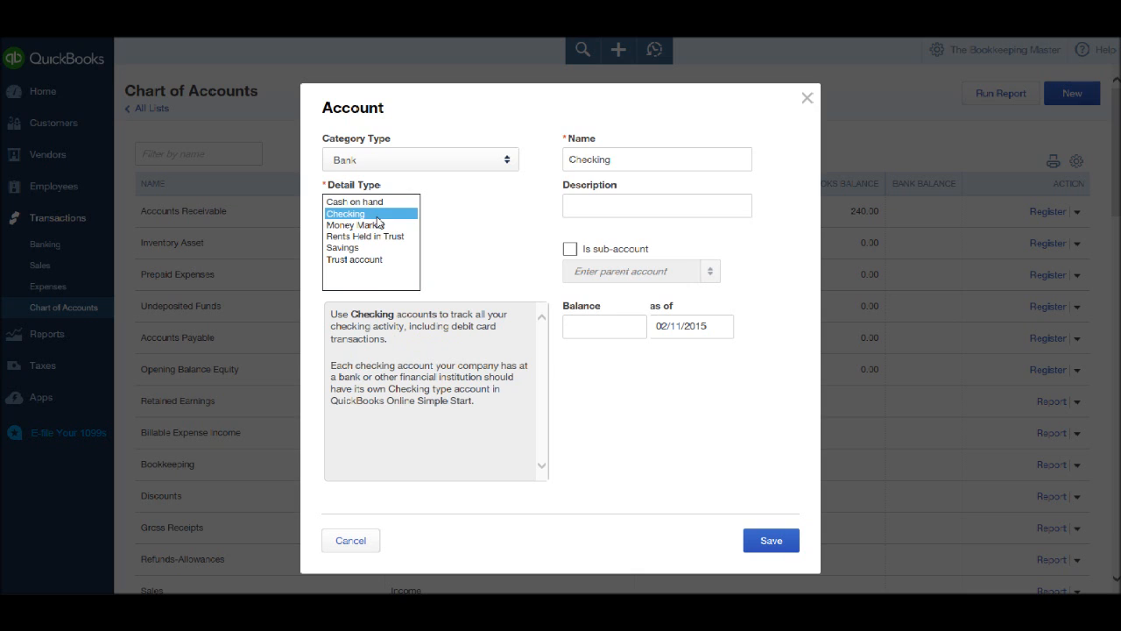
{"action": "mouse_move", "coordinate": [366, 228]}
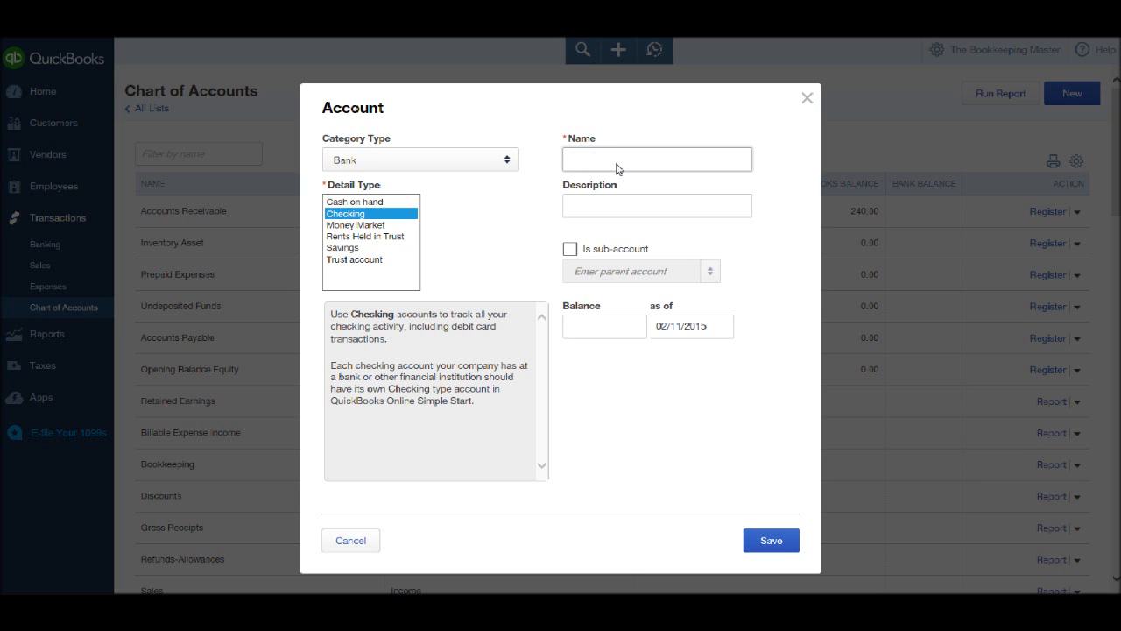
Name the new checking account 'HSBC Current Account'.
{"action": "type", "text": "HS"}
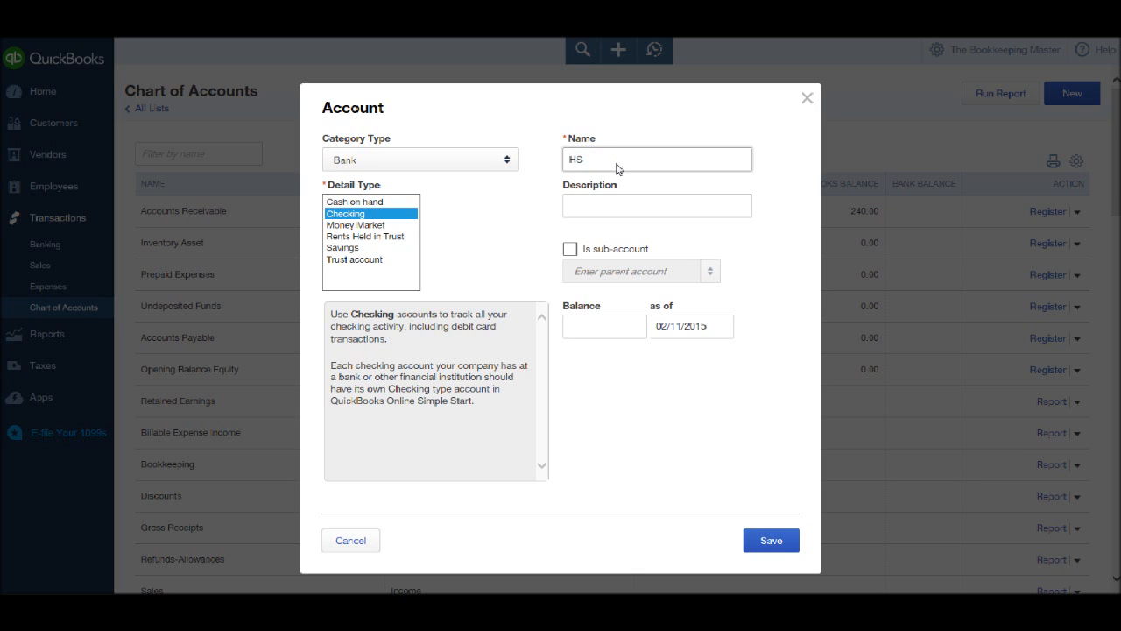
{"action": "type", "text": "SBC Curre"}
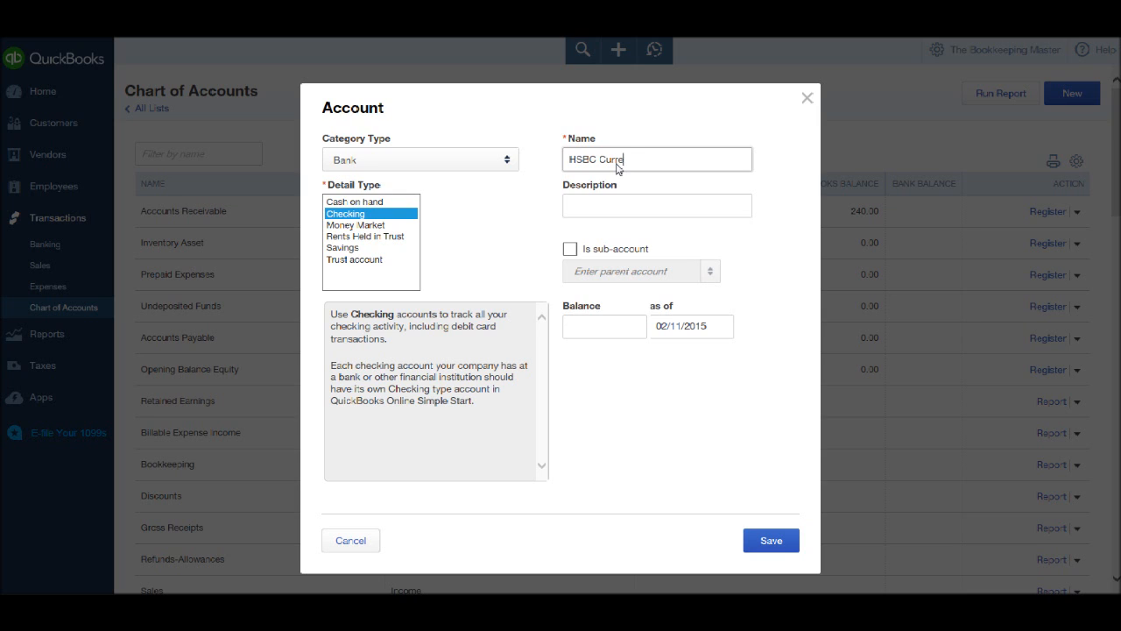
{"action": "type", "text": "nt A"}
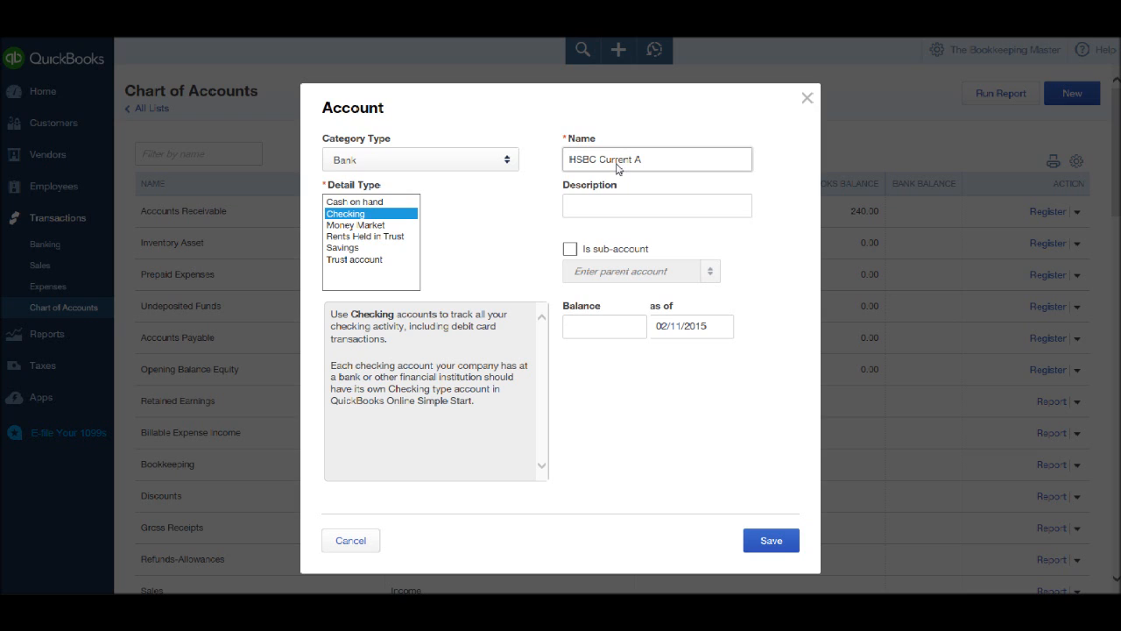
{"action": "type", "text": "ccount"}
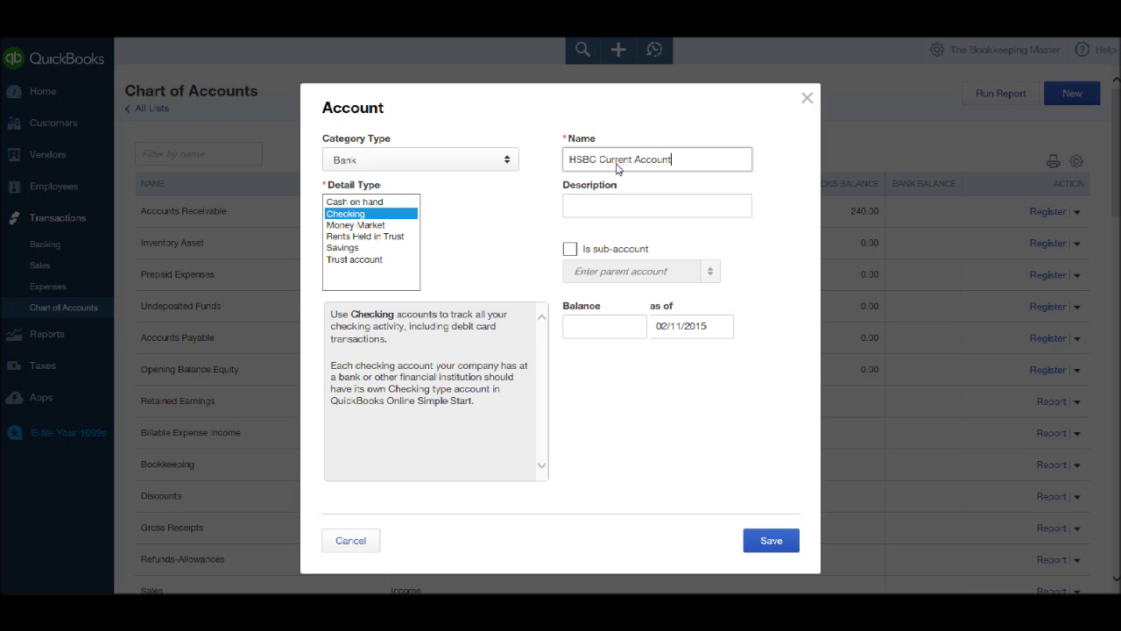
Describe the account as 'Business Current Account' and save it.
{"action": "left_click", "coordinate": [655, 205]}
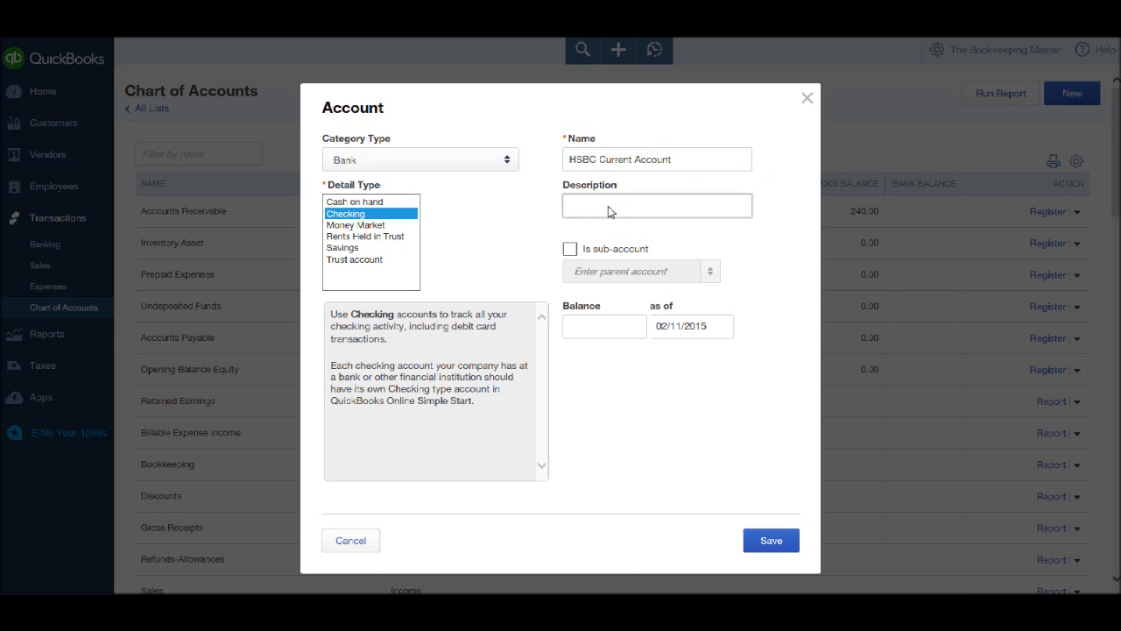
{"action": "type", "text": "B"}
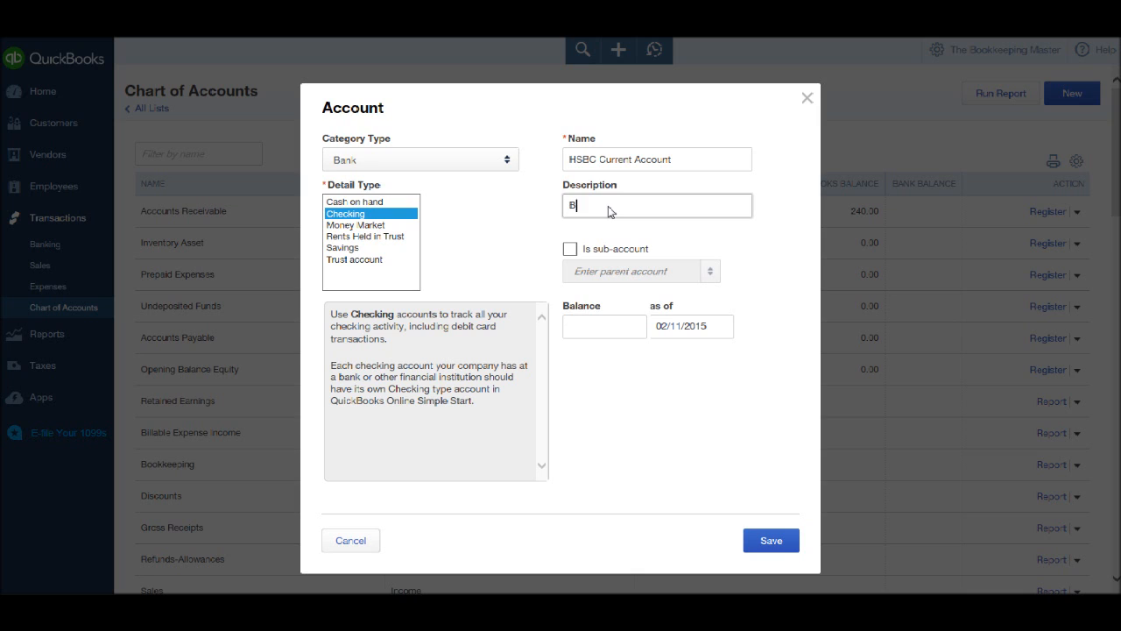
{"action": "type", "text": "usin"}
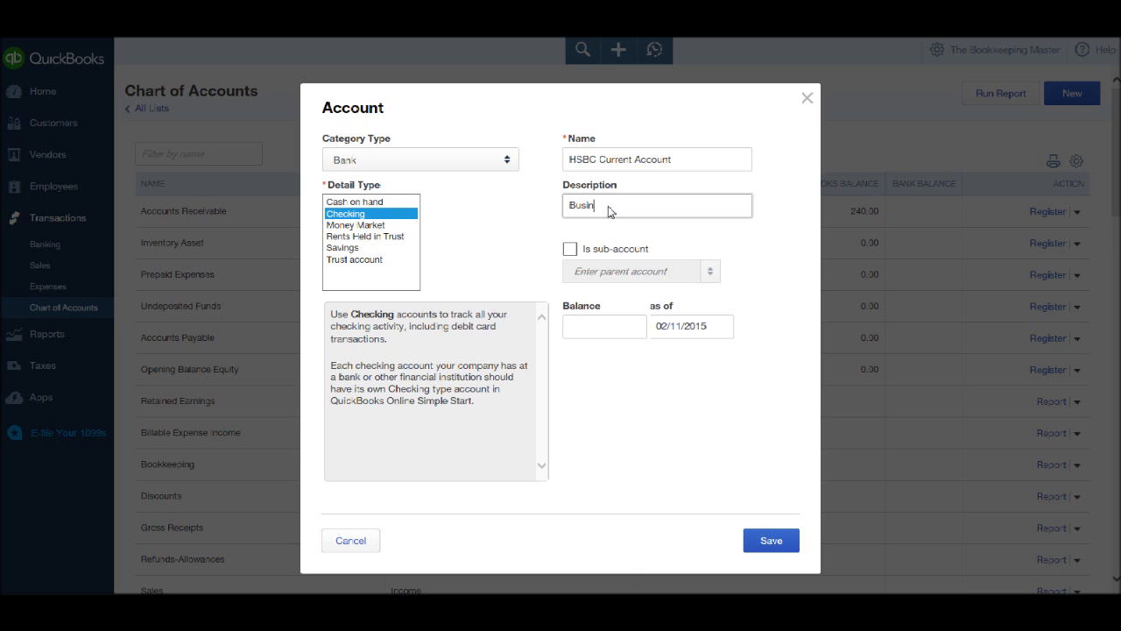
{"action": "type", "text": "ess"}
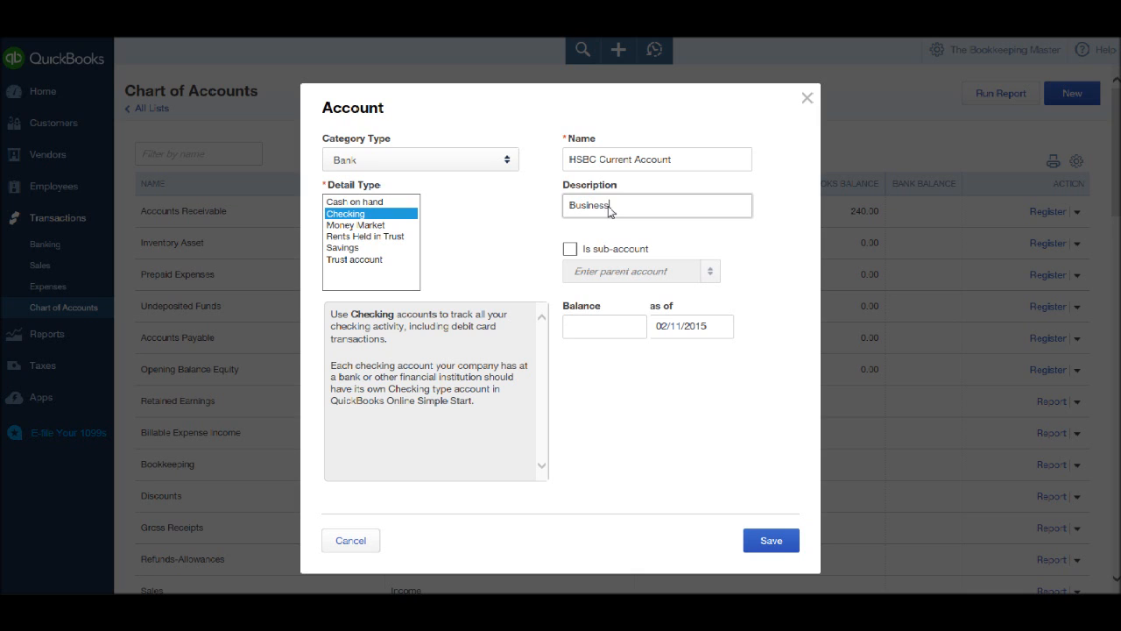
{"action": "type", "text": "Current"}
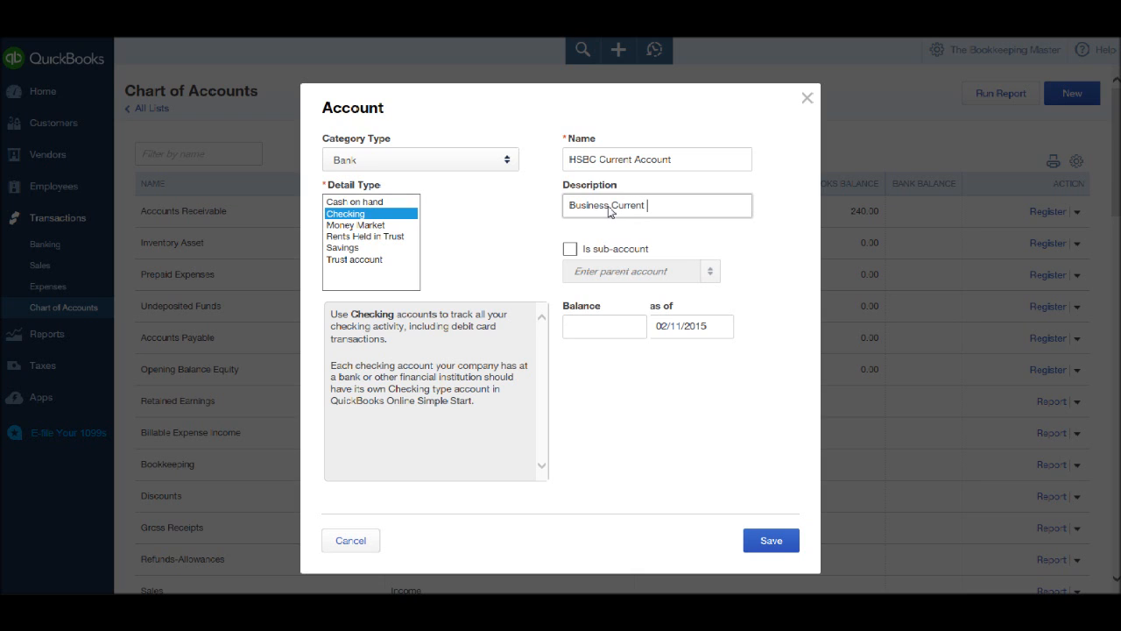
{"action": "type", "text": "Acco"}
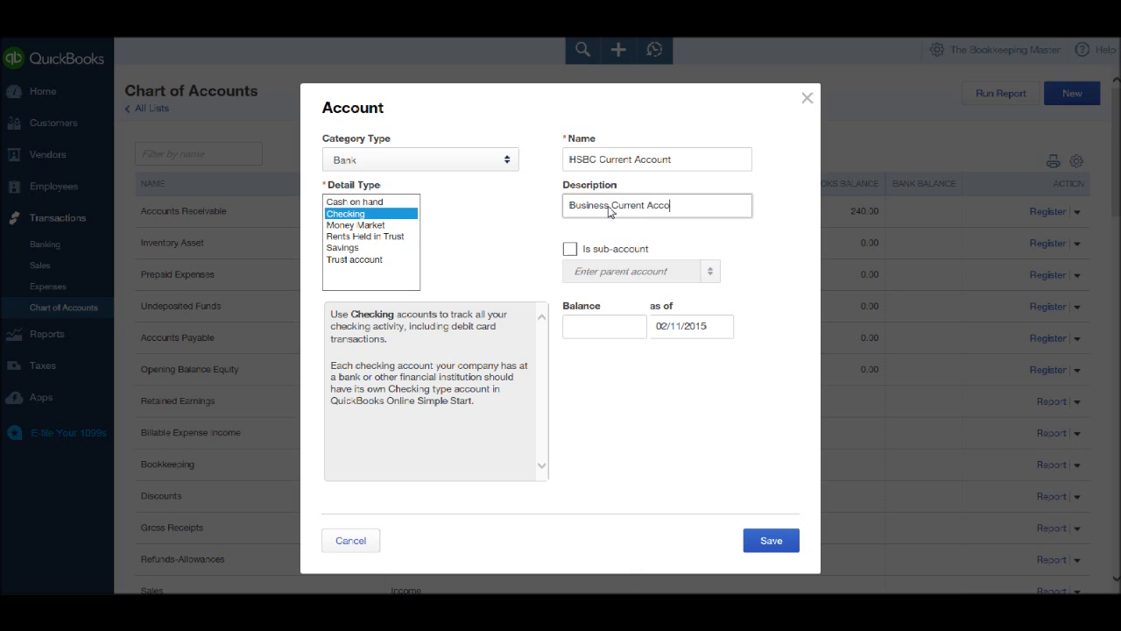
{"action": "type", "text": "unt"}
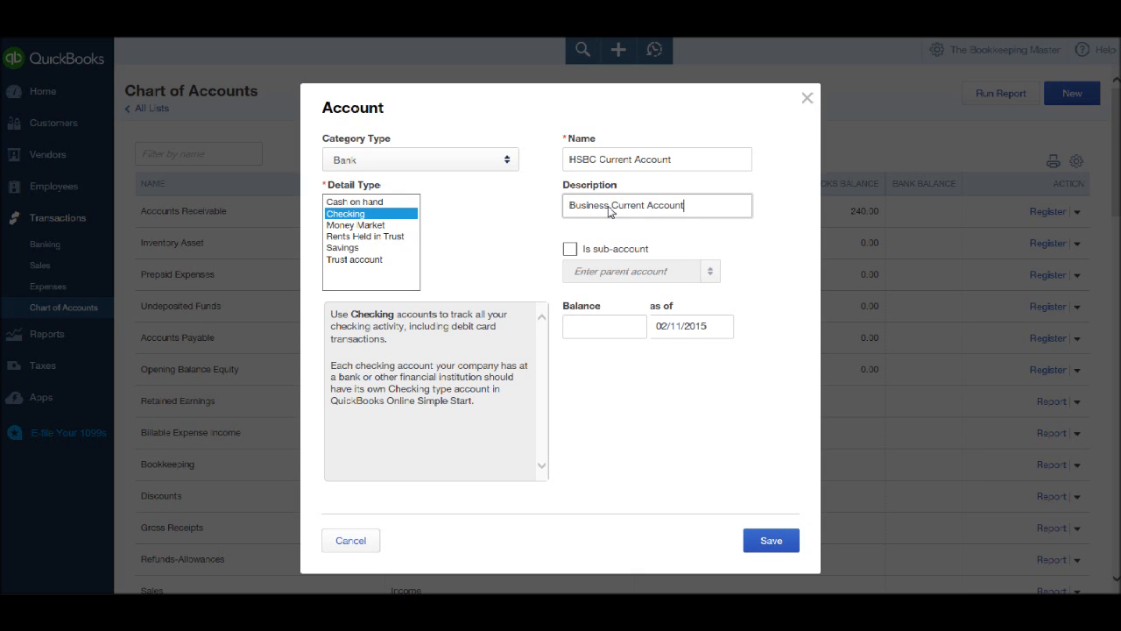
{"action": "mouse_move", "coordinate": [604, 326]}
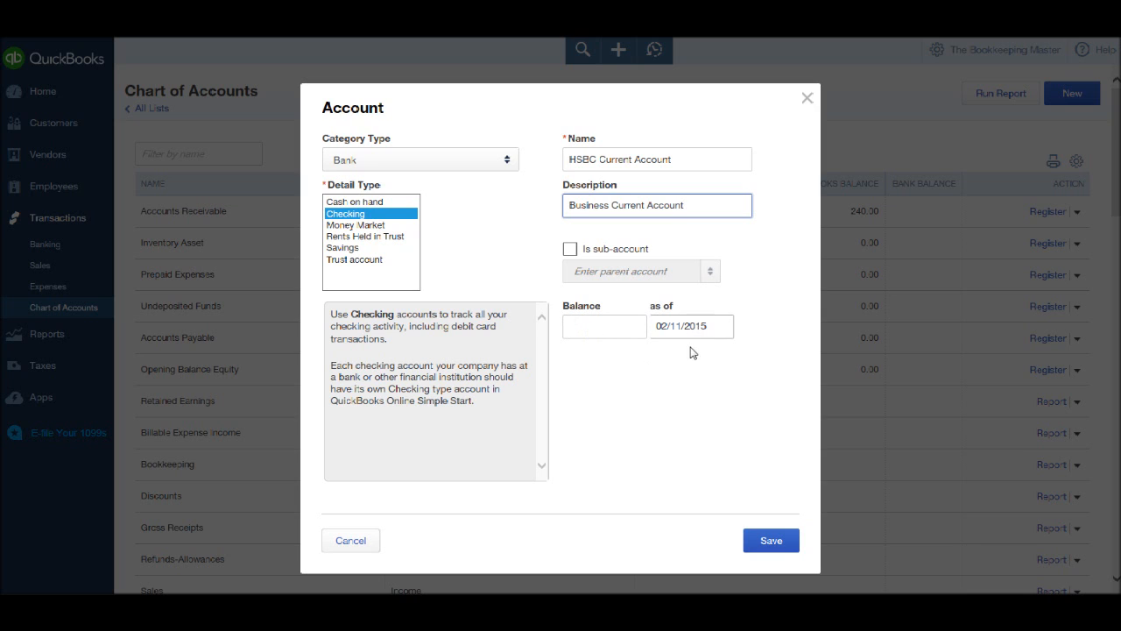
{"action": "mouse_move", "coordinate": [692, 348]}
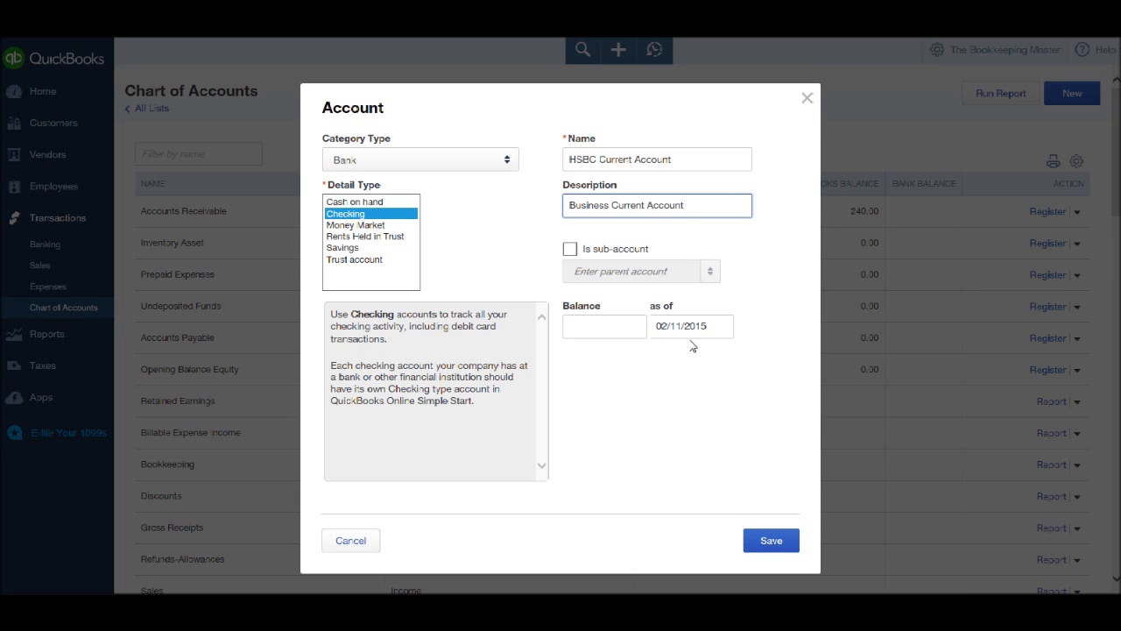
{"action": "left_click", "coordinate": [655, 205]}
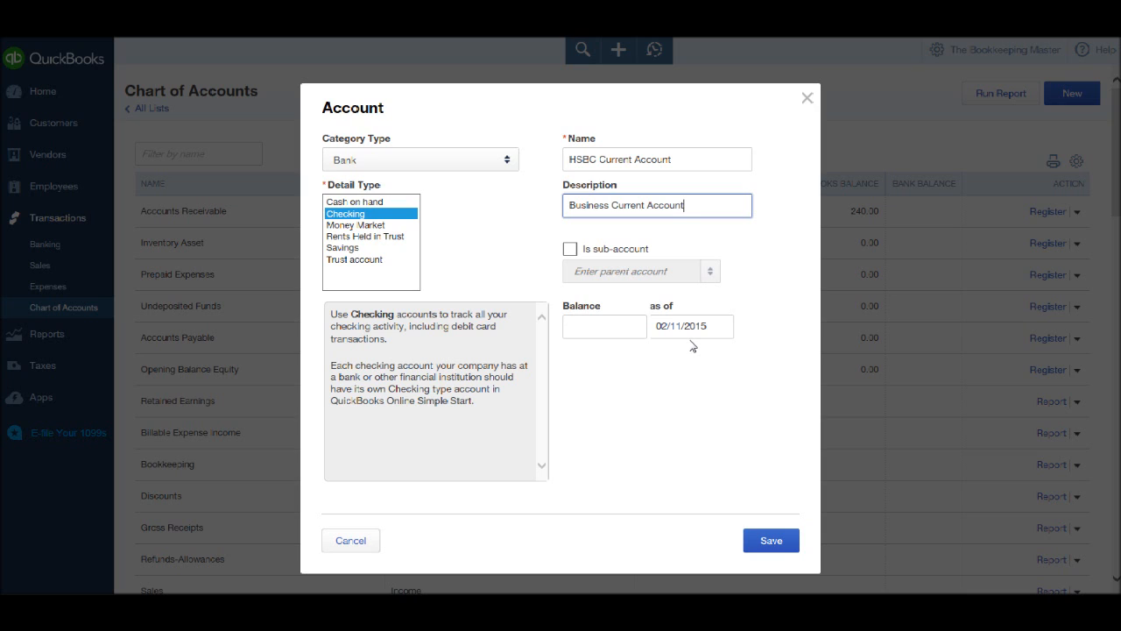
{"action": "mouse_move", "coordinate": [592, 303]}
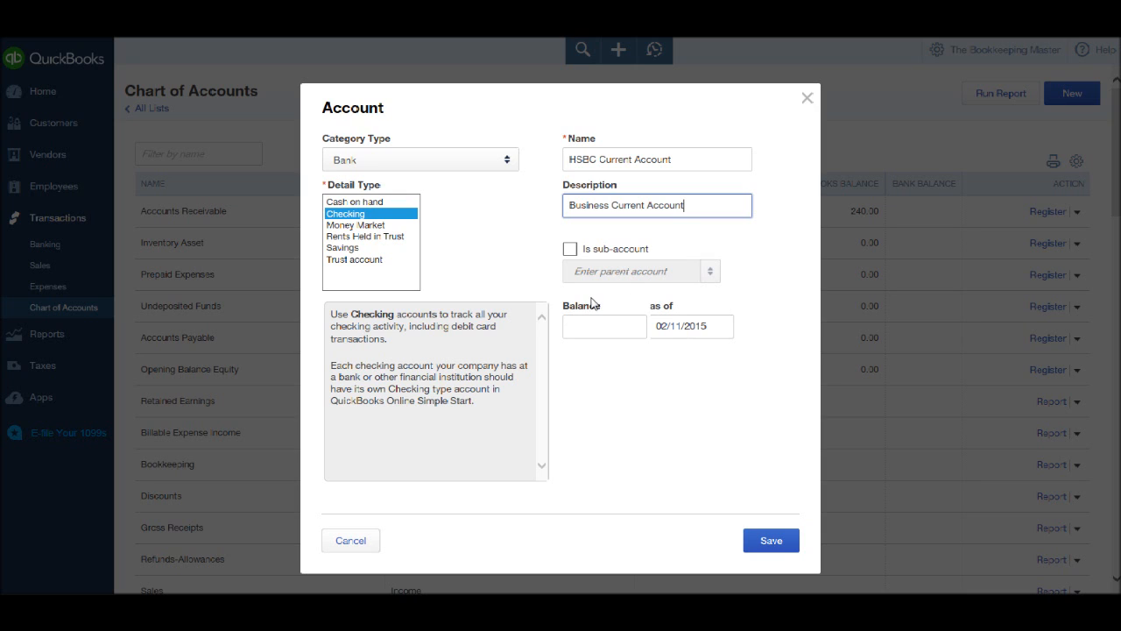
{"action": "mouse_move", "coordinate": [581, 357]}
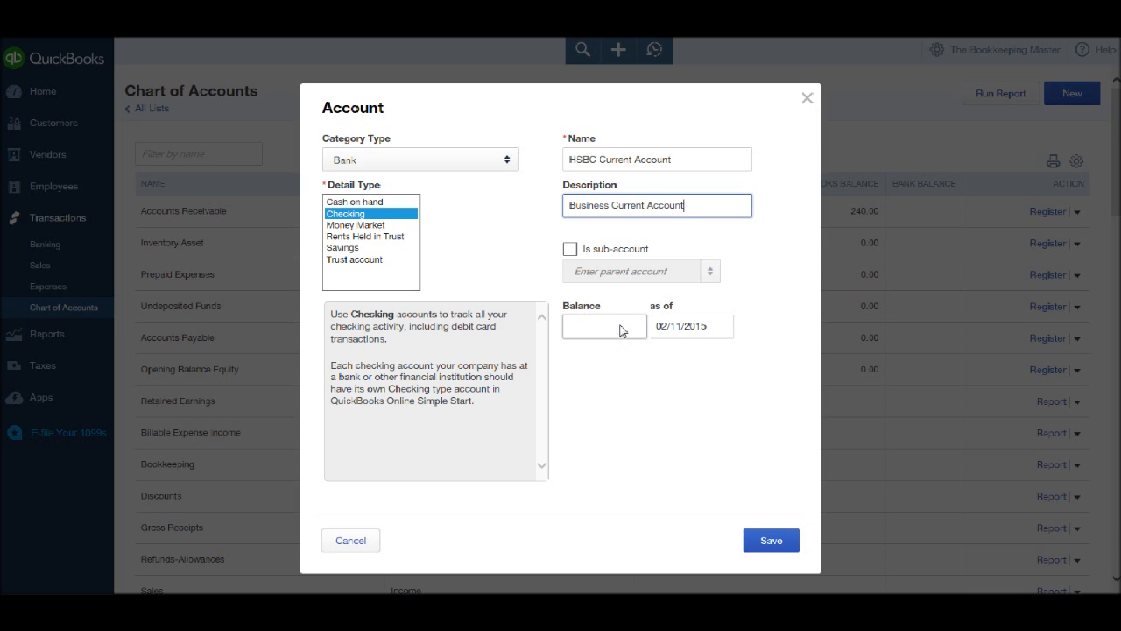
{"action": "mouse_move", "coordinate": [619, 325]}
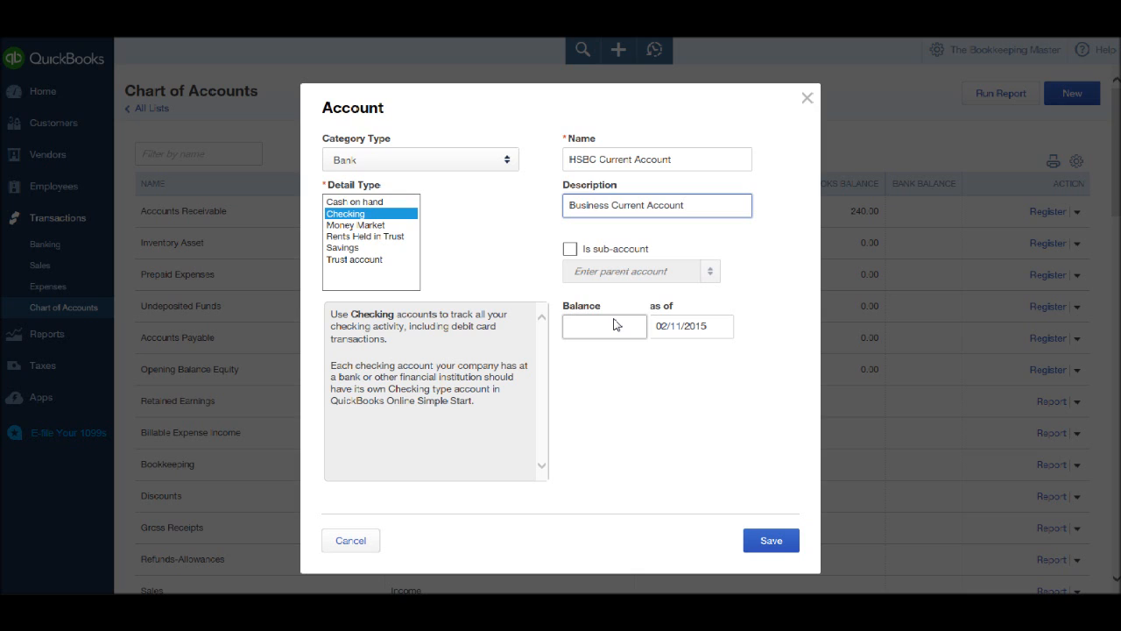
{"action": "left_click", "coordinate": [657, 205]}
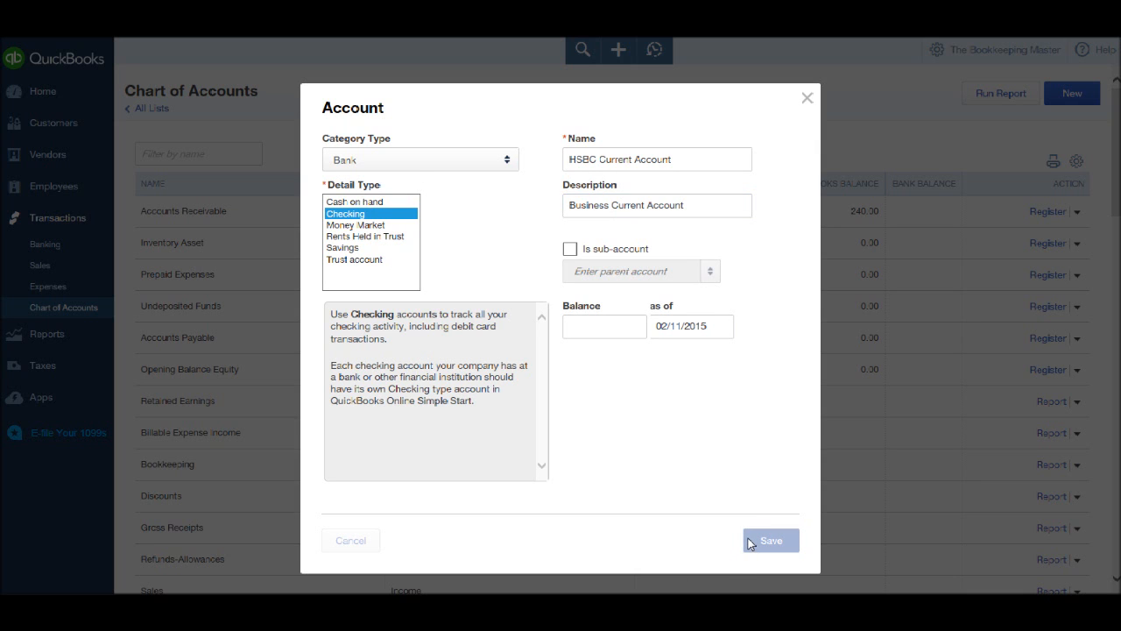
{"action": "left_click", "coordinate": [771, 540]}
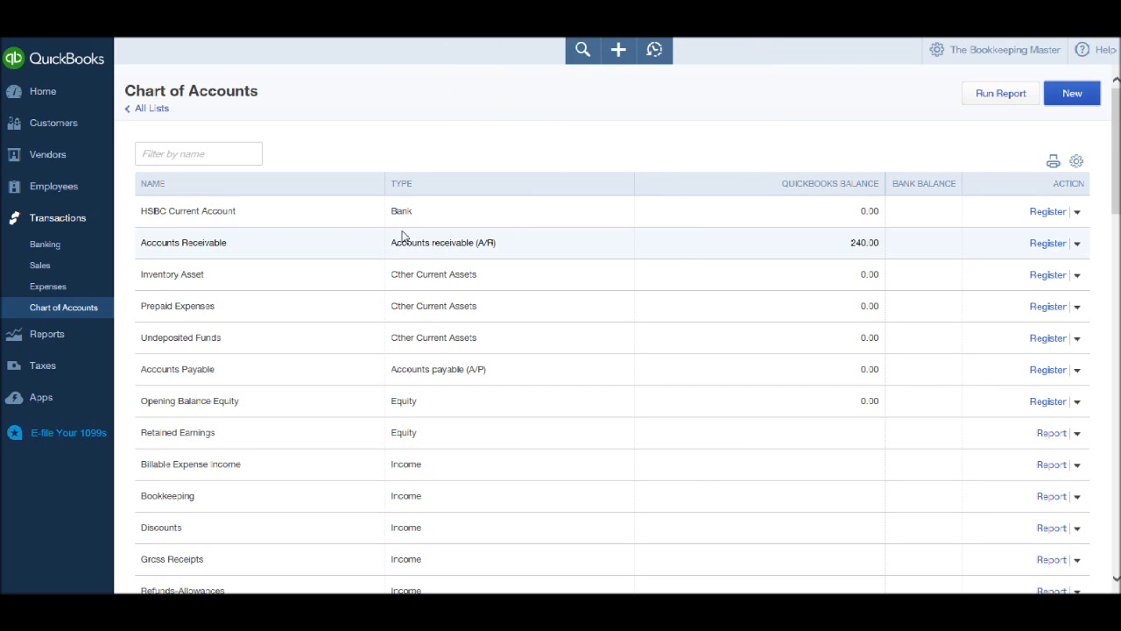
{"action": "mouse_move", "coordinate": [307, 222]}
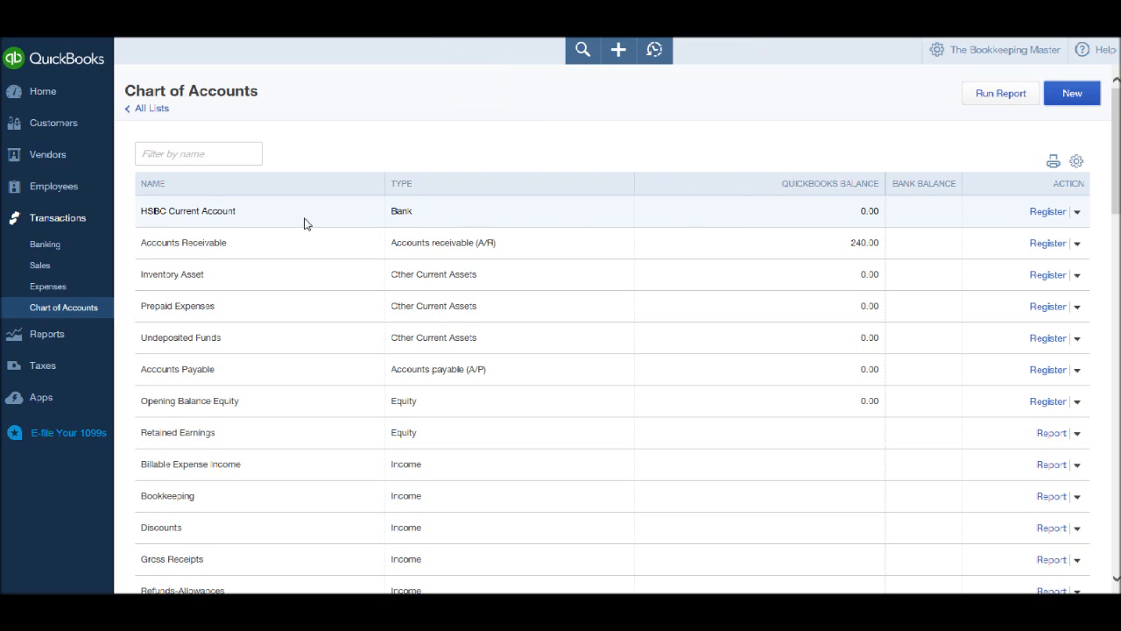
{"action": "mouse_move", "coordinate": [179, 225]}
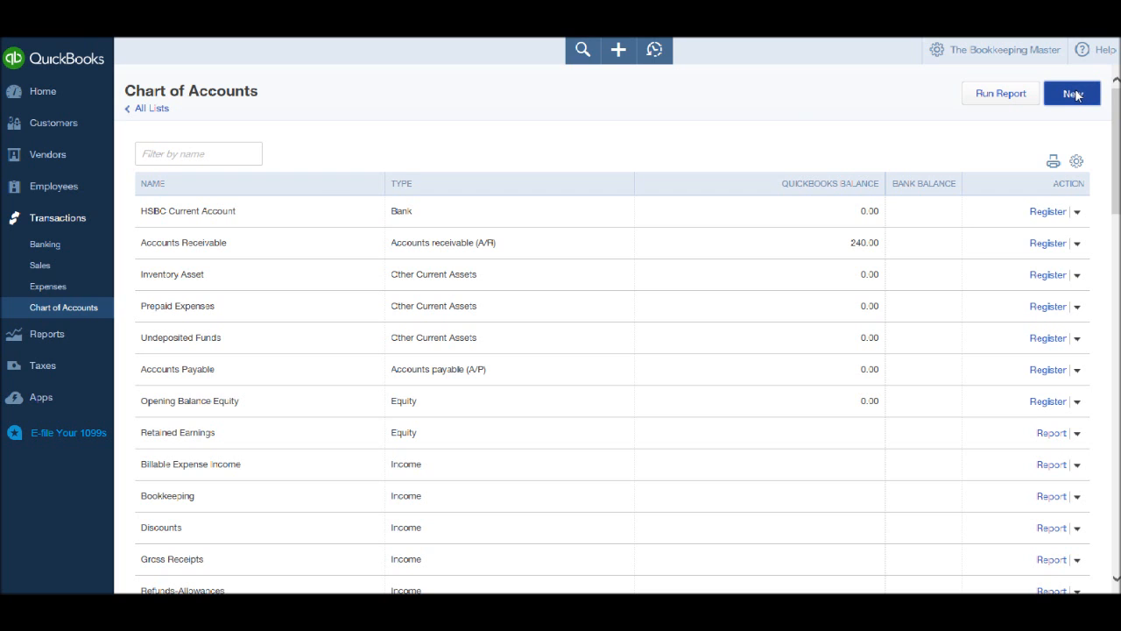
Create a Bank account with Cash on hand detail type, described as 'Petty Cash', and save it.
{"action": "left_click", "coordinate": [1072, 93]}
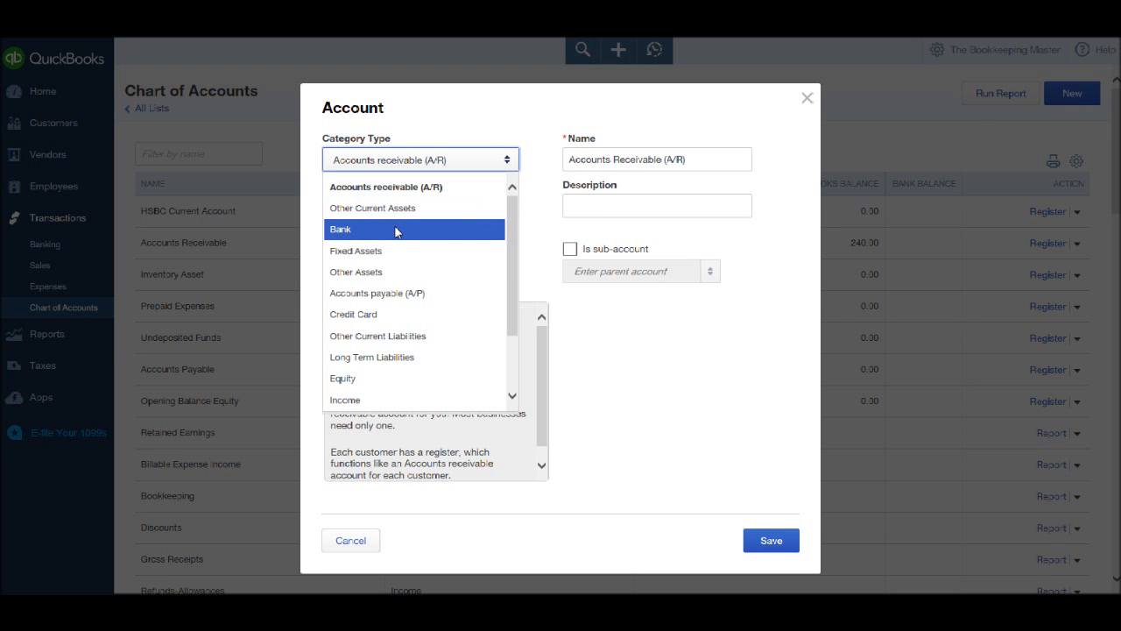
{"action": "left_click", "coordinate": [340, 227]}
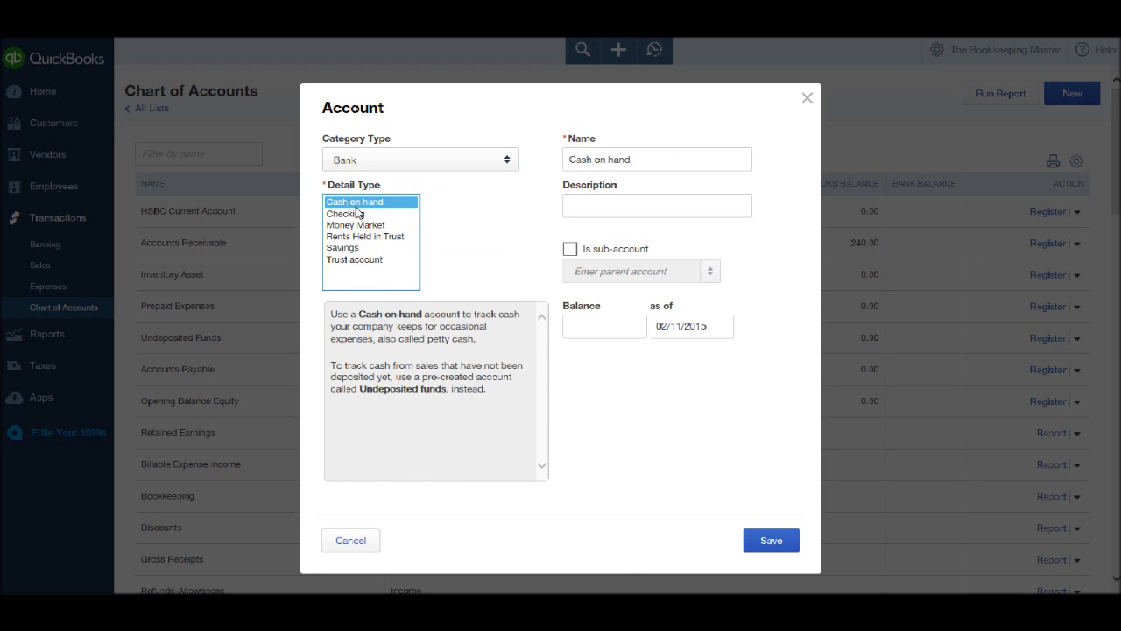
{"action": "mouse_move", "coordinate": [512, 231]}
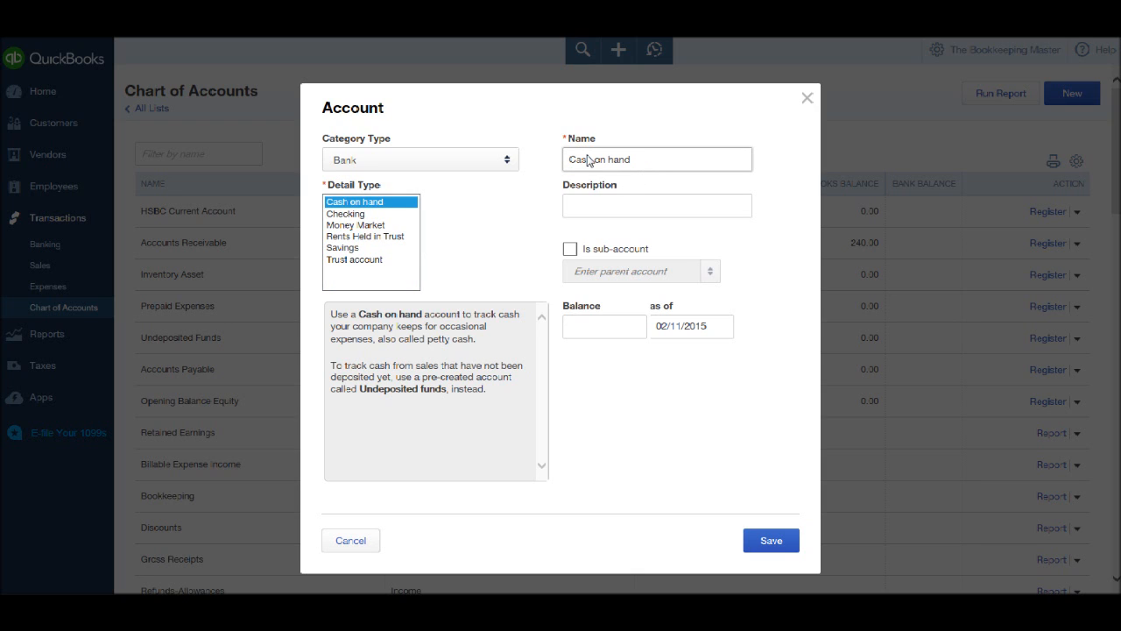
{"action": "mouse_move", "coordinate": [625, 154]}
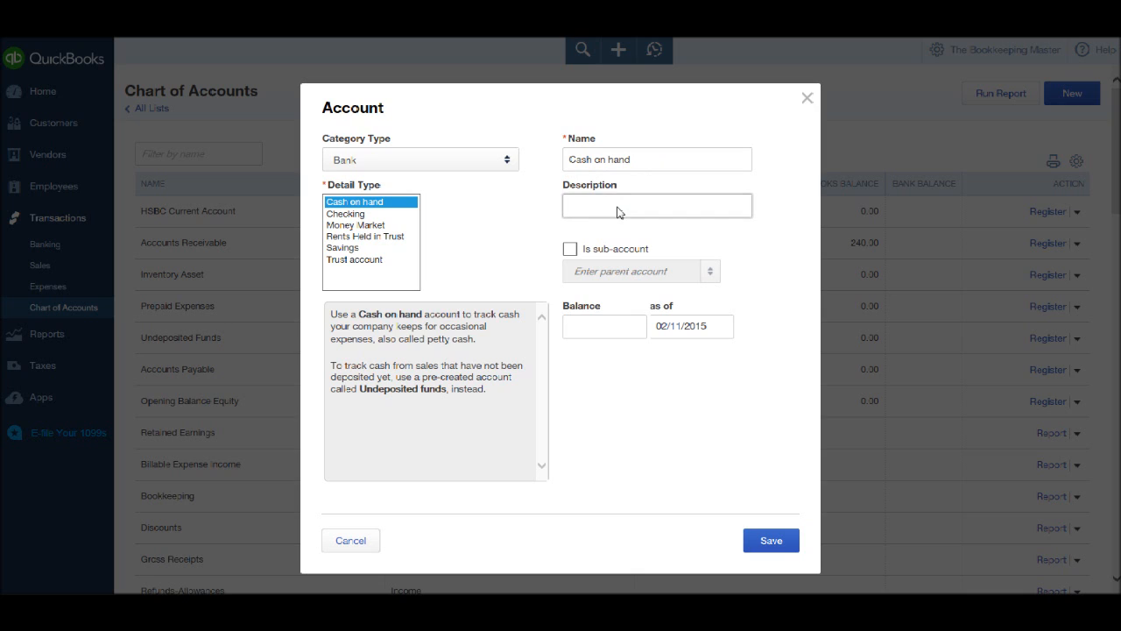
{"action": "type", "text": "P"}
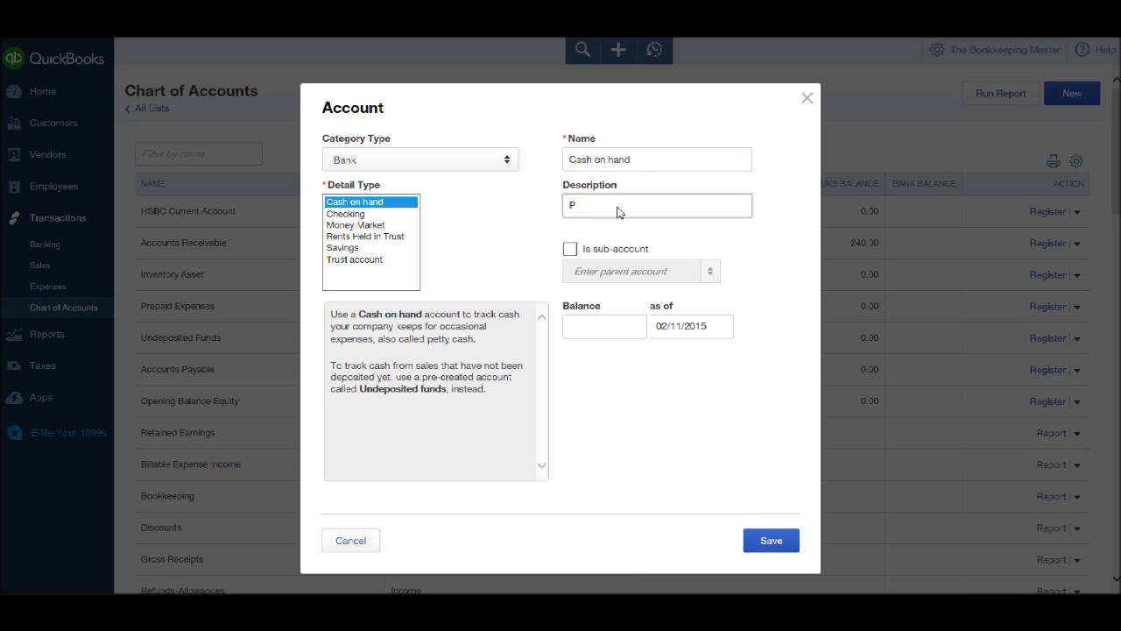
{"action": "type", "text": "etty"}
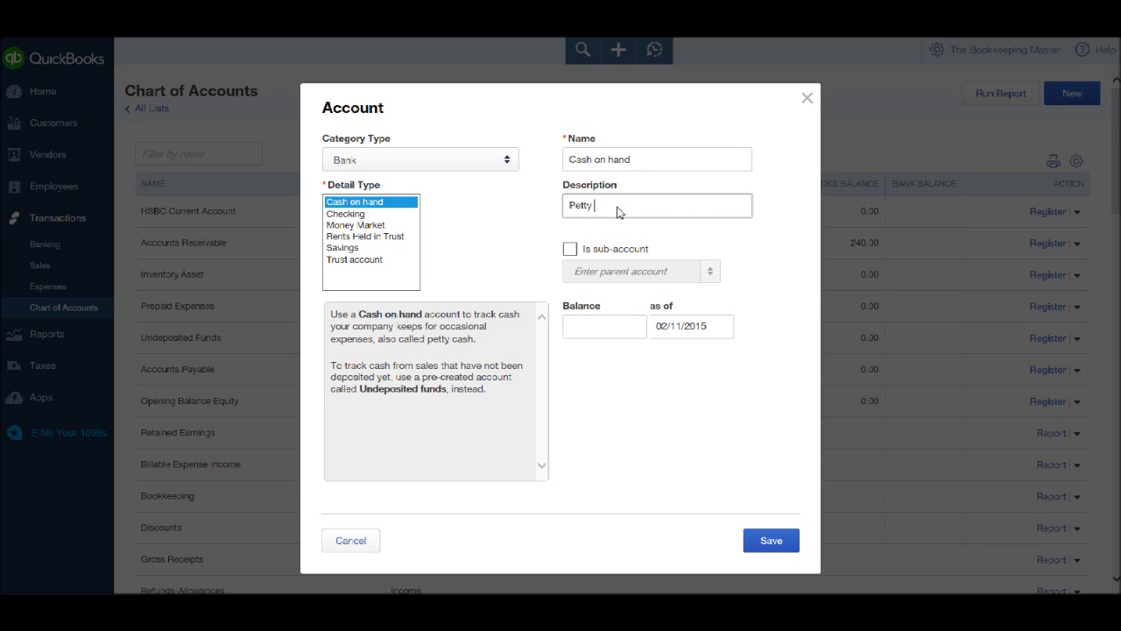
{"action": "type", "text": "Cas"}
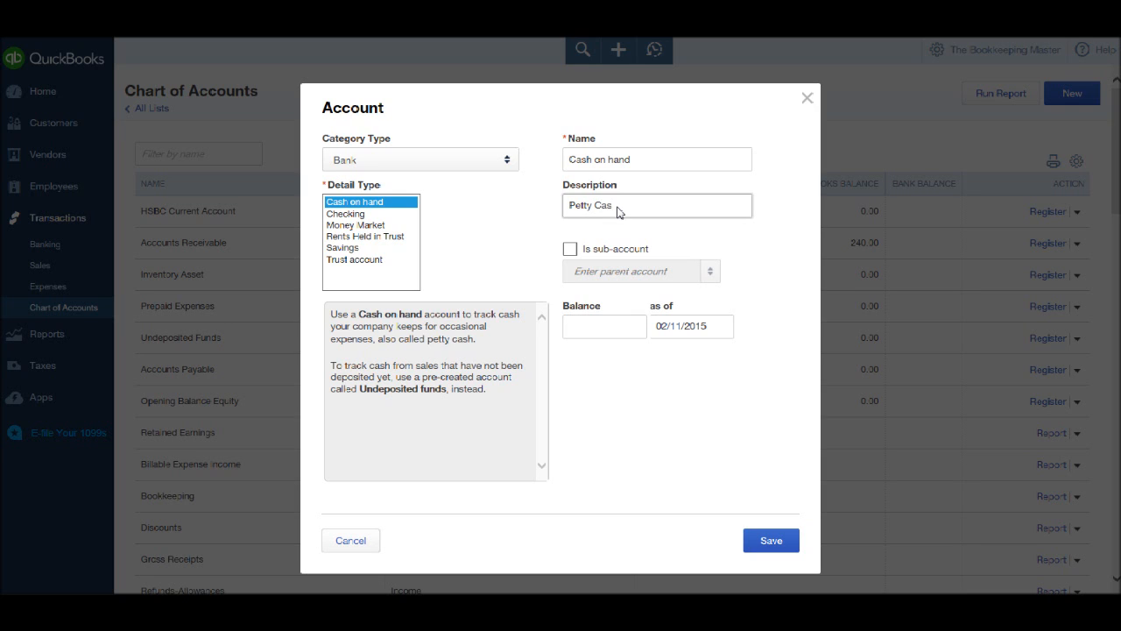
{"action": "type", "text": "h"}
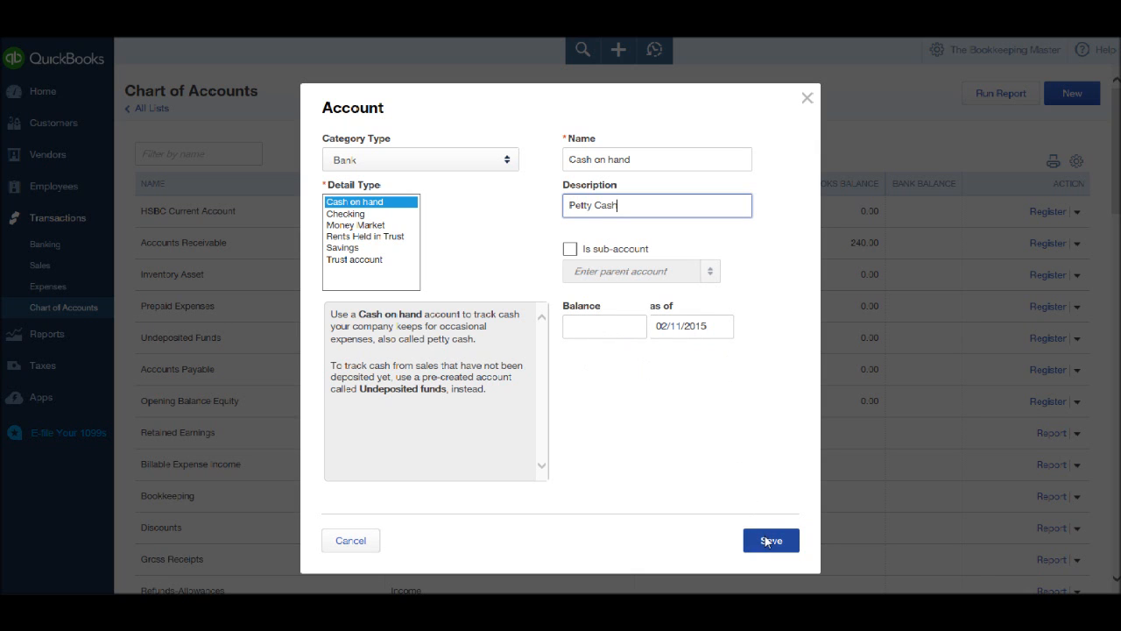
{"action": "left_click", "coordinate": [770, 539]}
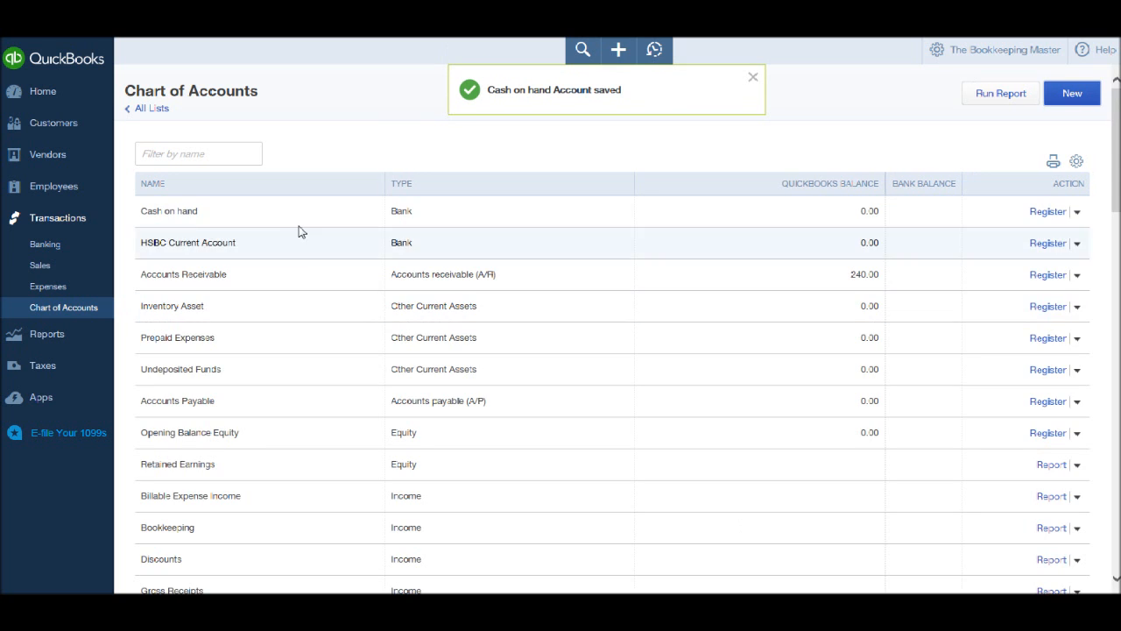
{"action": "mouse_move", "coordinate": [193, 256]}
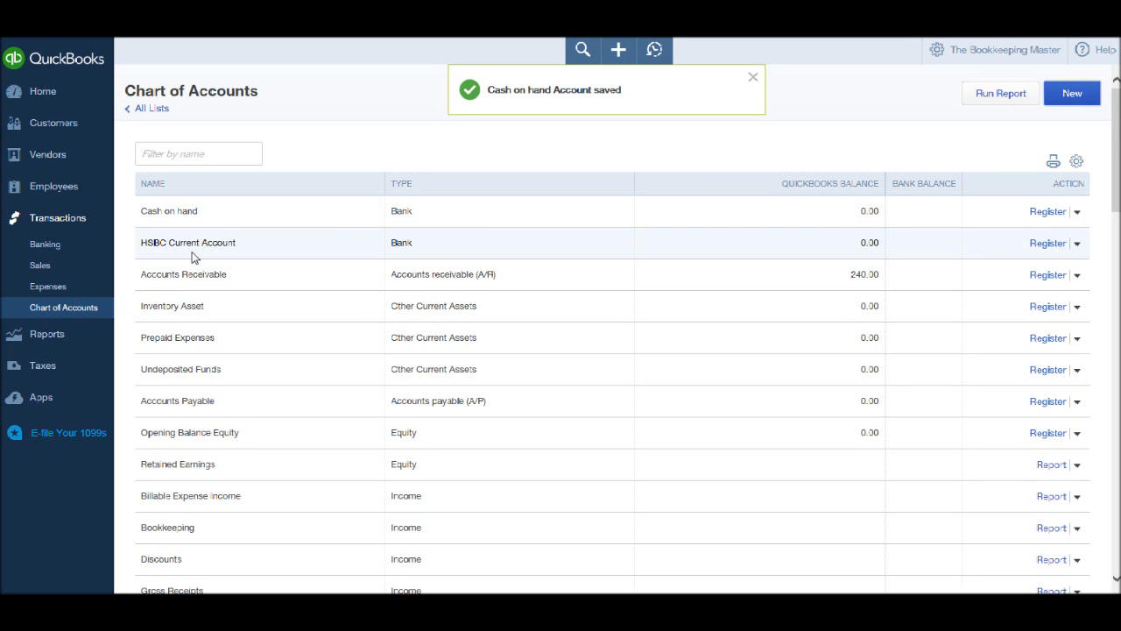
{"action": "left_click", "coordinate": [752, 77]}
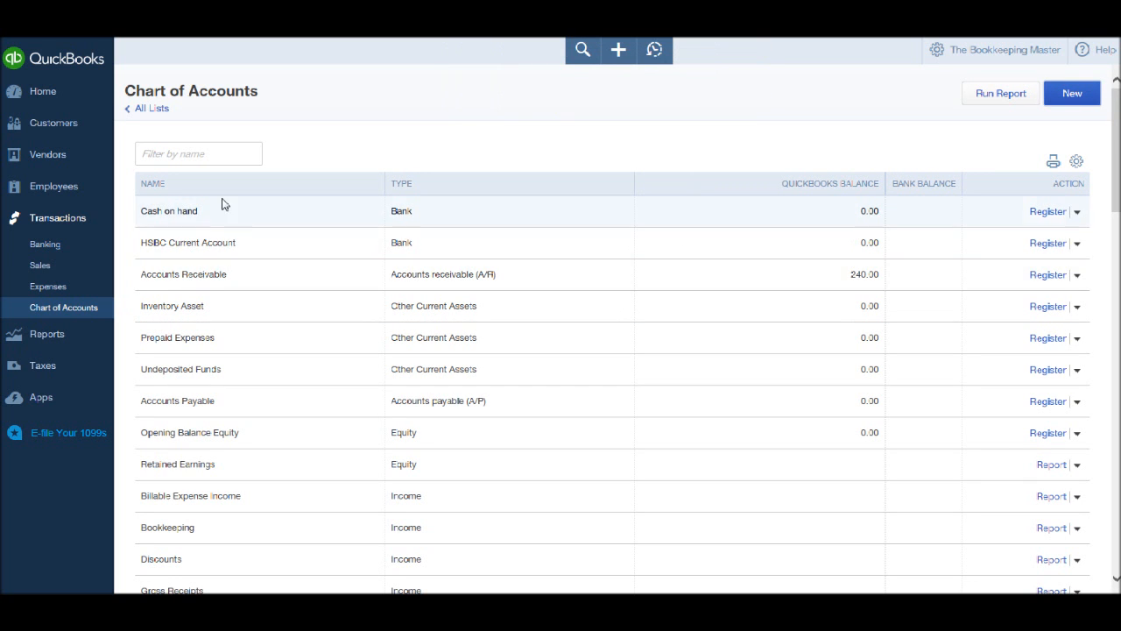
{"action": "mouse_move", "coordinate": [184, 226]}
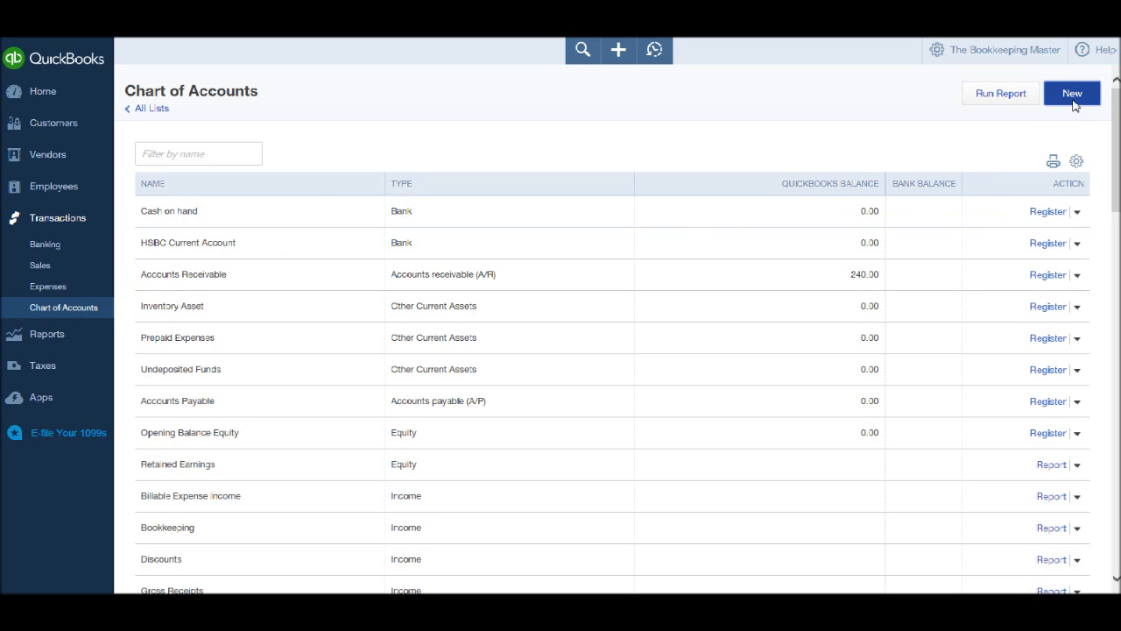
Start another new account and browse the Category Type list, keeping Accounts receivable (A/R).
{"action": "left_click", "coordinate": [1073, 93]}
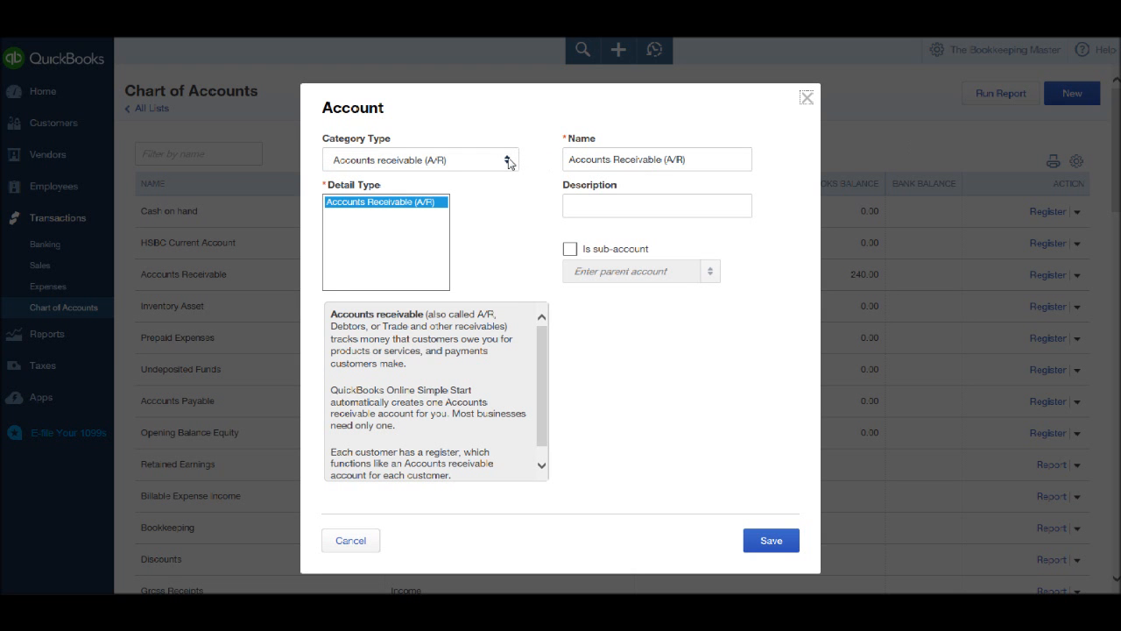
{"action": "left_click", "coordinate": [508, 159]}
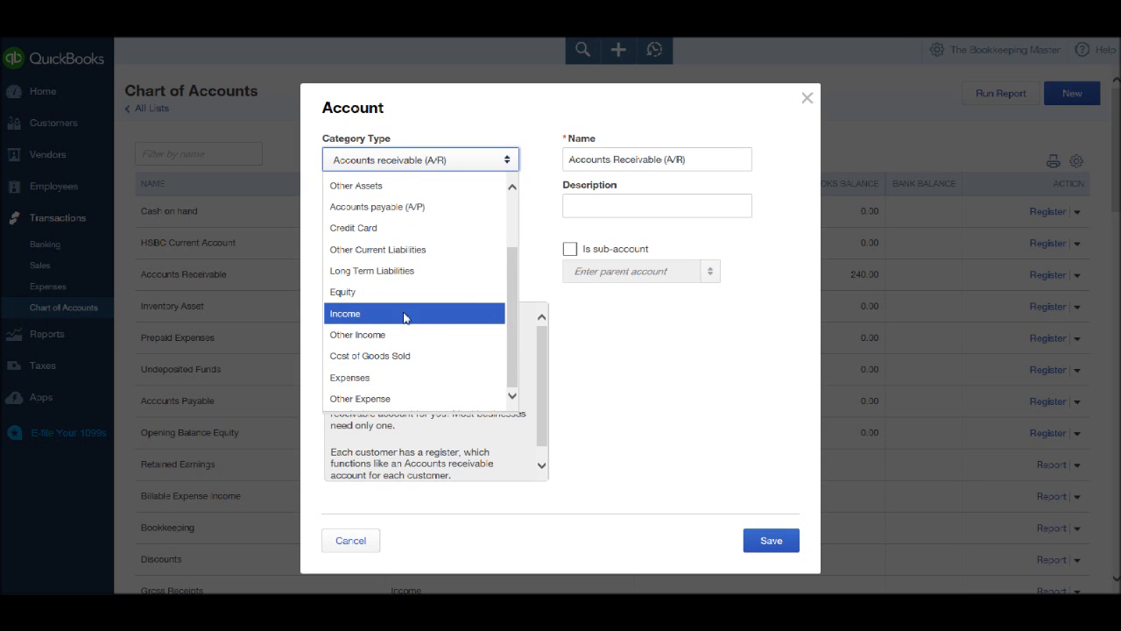
{"action": "mouse_move", "coordinate": [371, 378]}
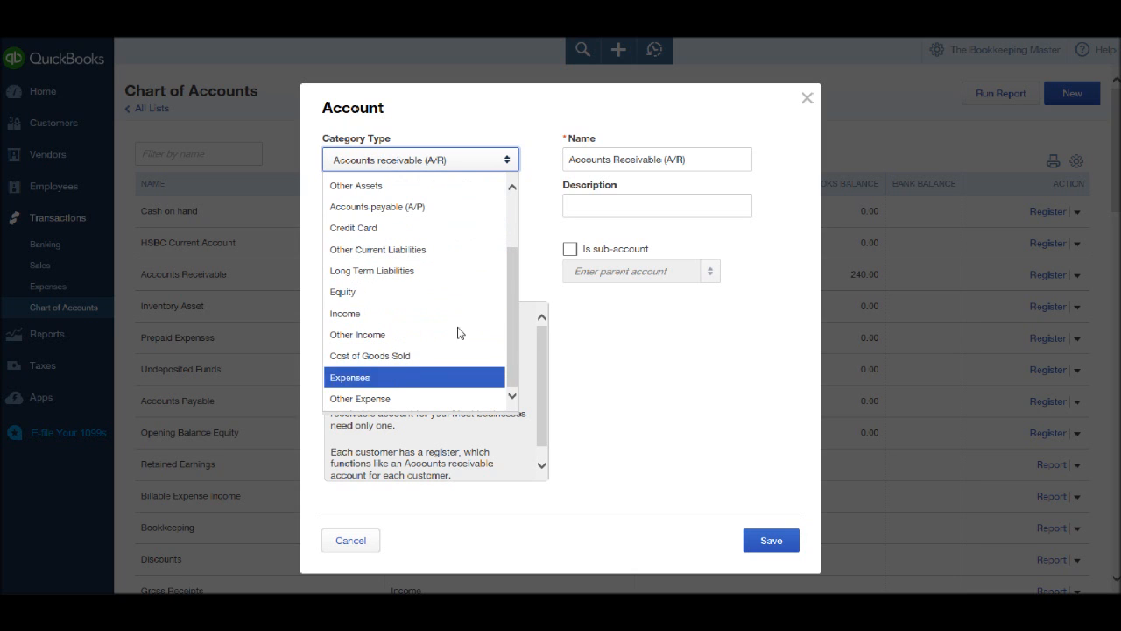
{"action": "scroll", "scroll_direction": "up", "scroll_amount": 3}
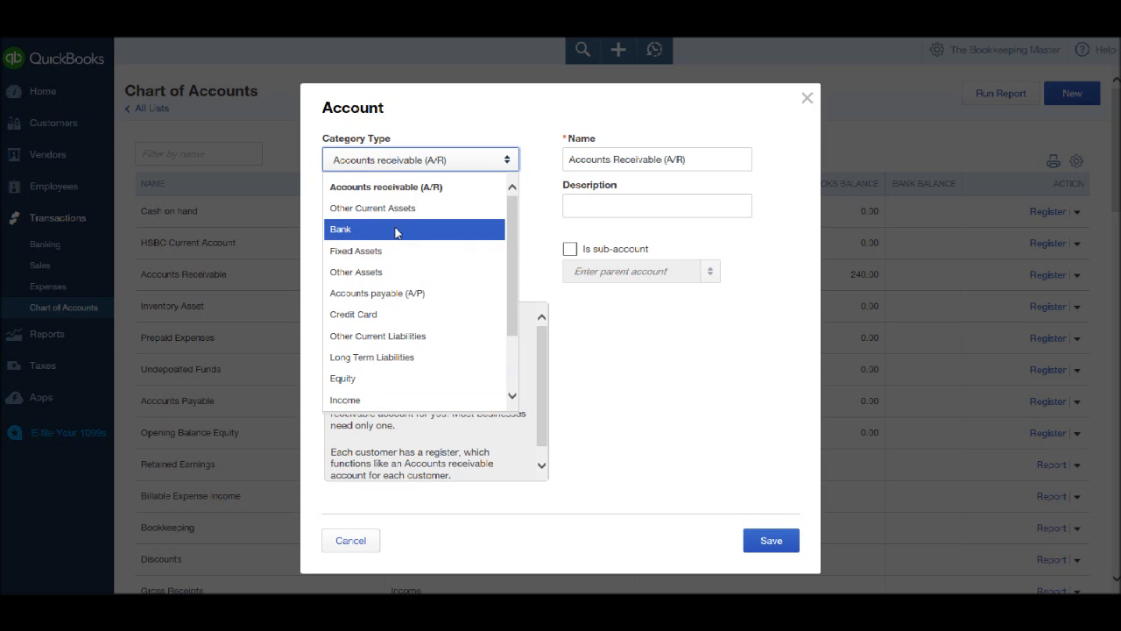
{"action": "scroll", "scroll_direction": "down", "scroll_amount": 3}
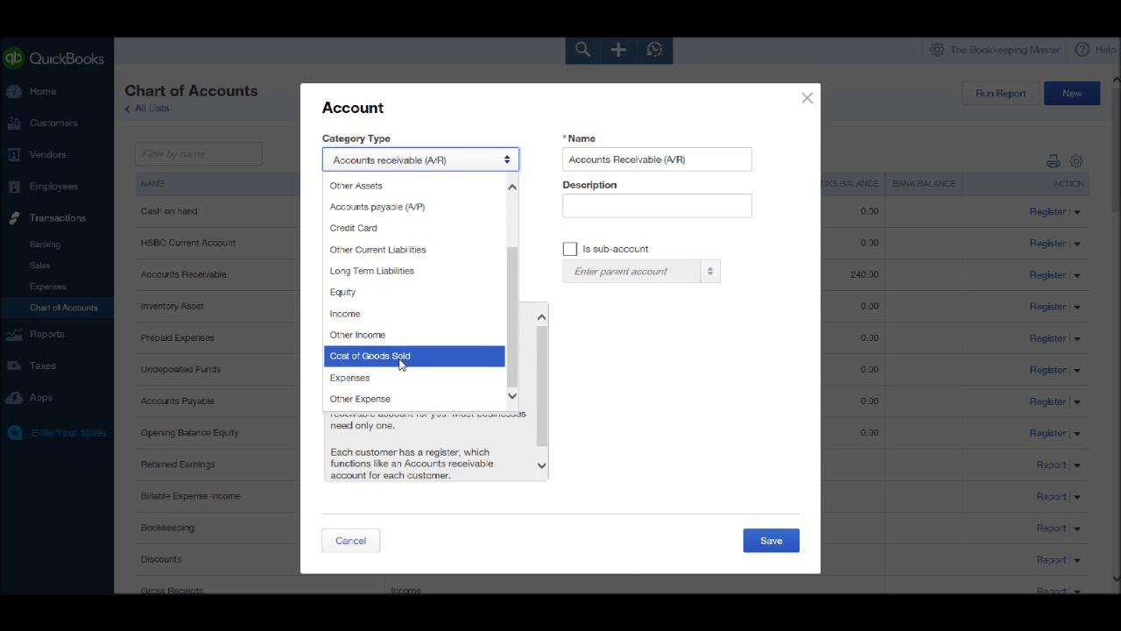
{"action": "mouse_move", "coordinate": [399, 376]}
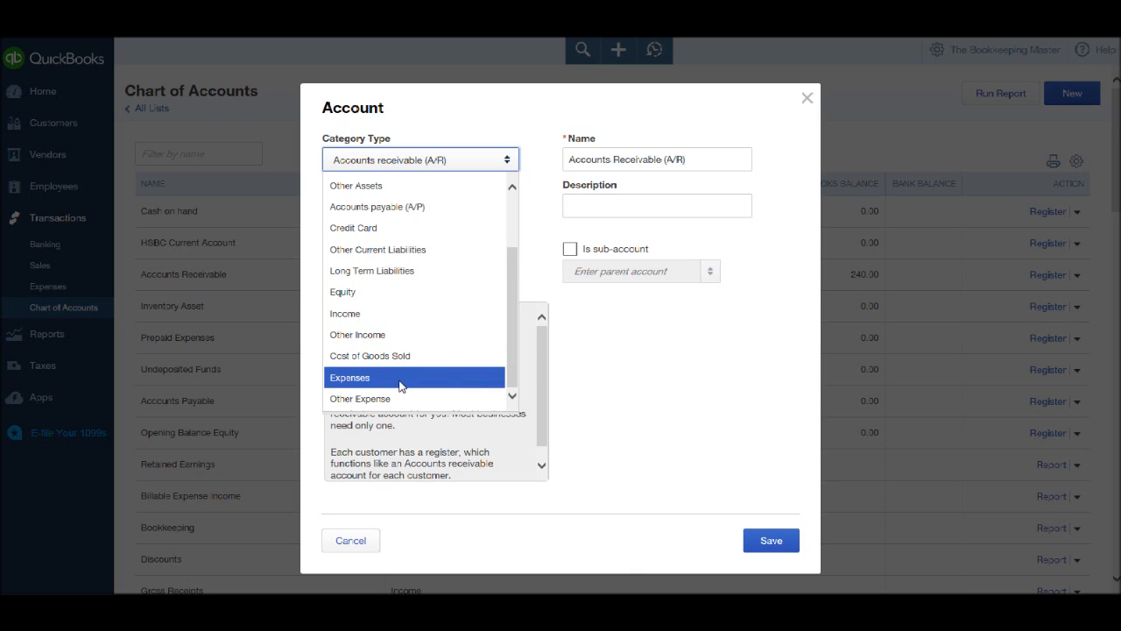
{"action": "left_click", "coordinate": [420, 157]}
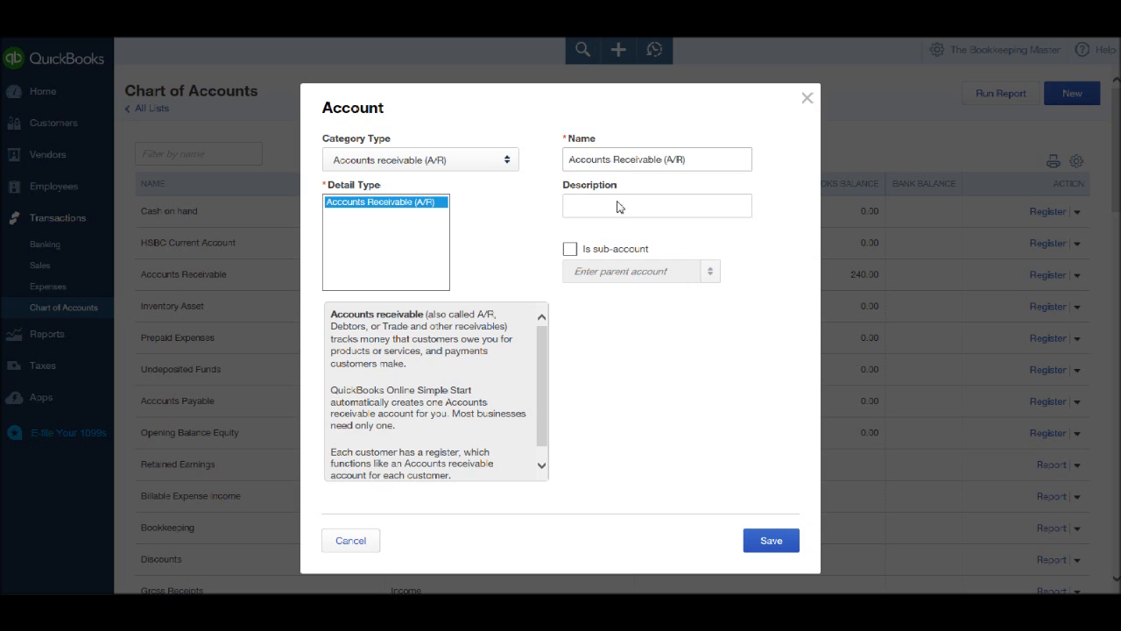
{"action": "mouse_move", "coordinate": [743, 525]}
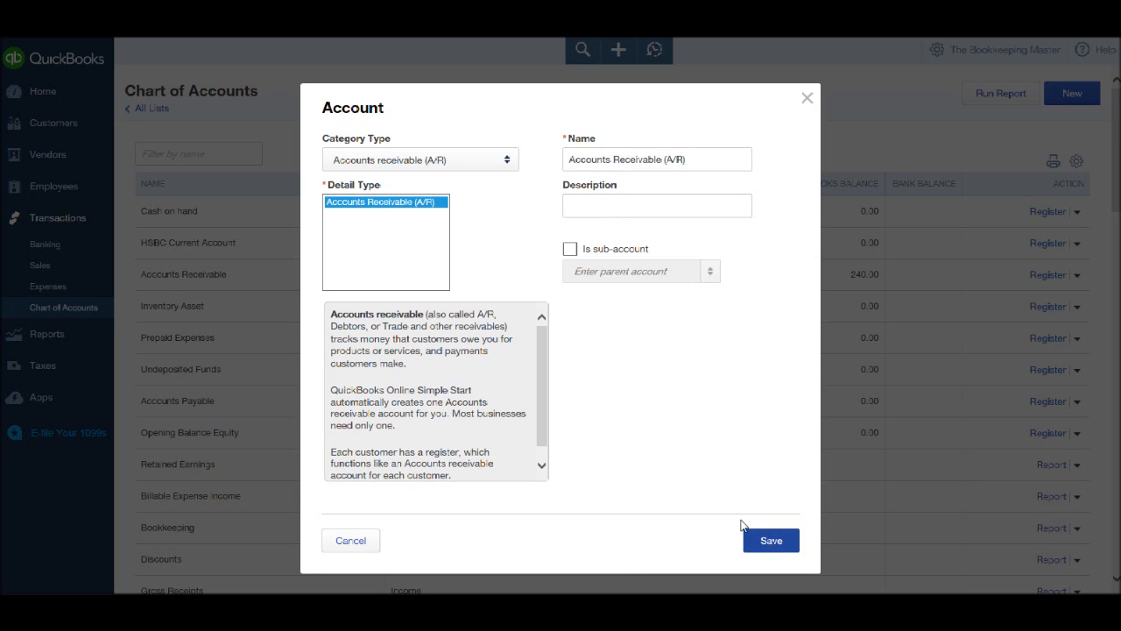
{"action": "mouse_move", "coordinate": [608, 421]}
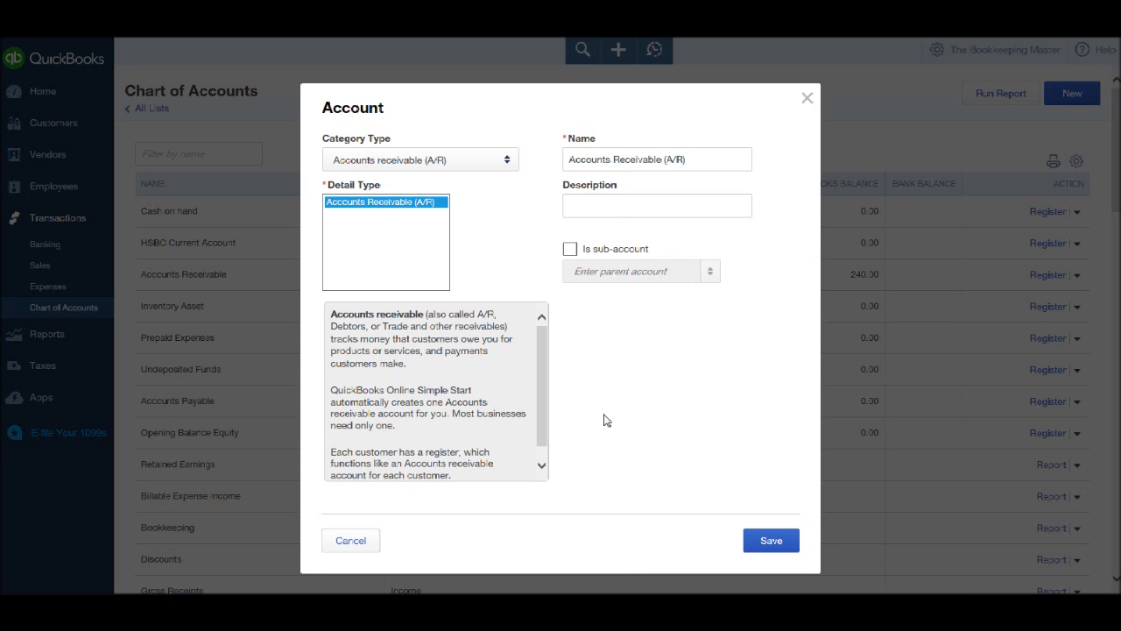